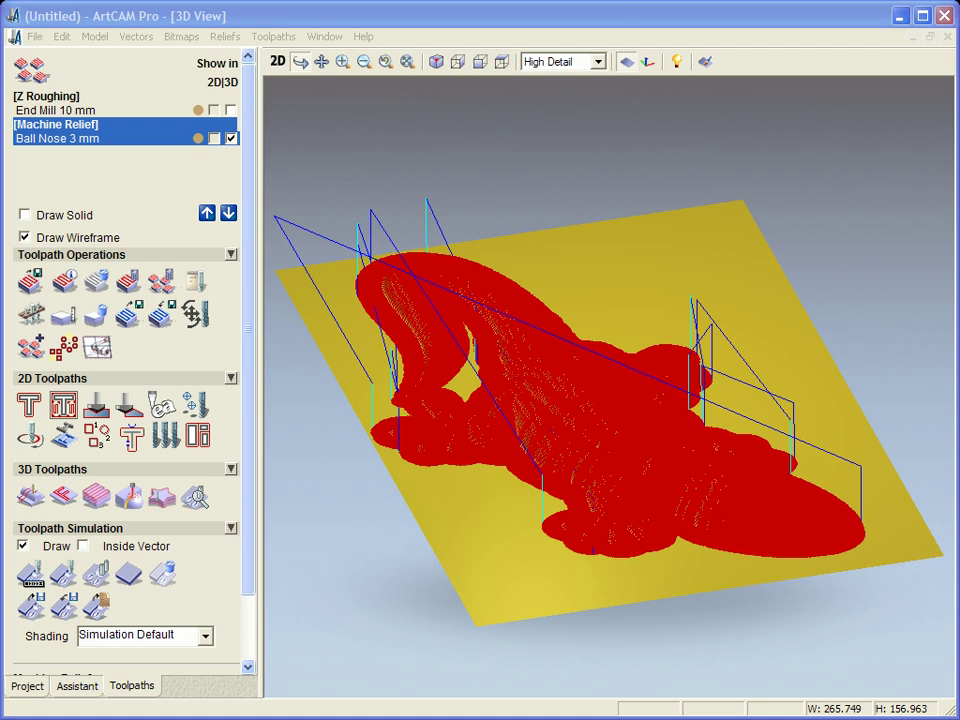
mouse_move(342, 444)
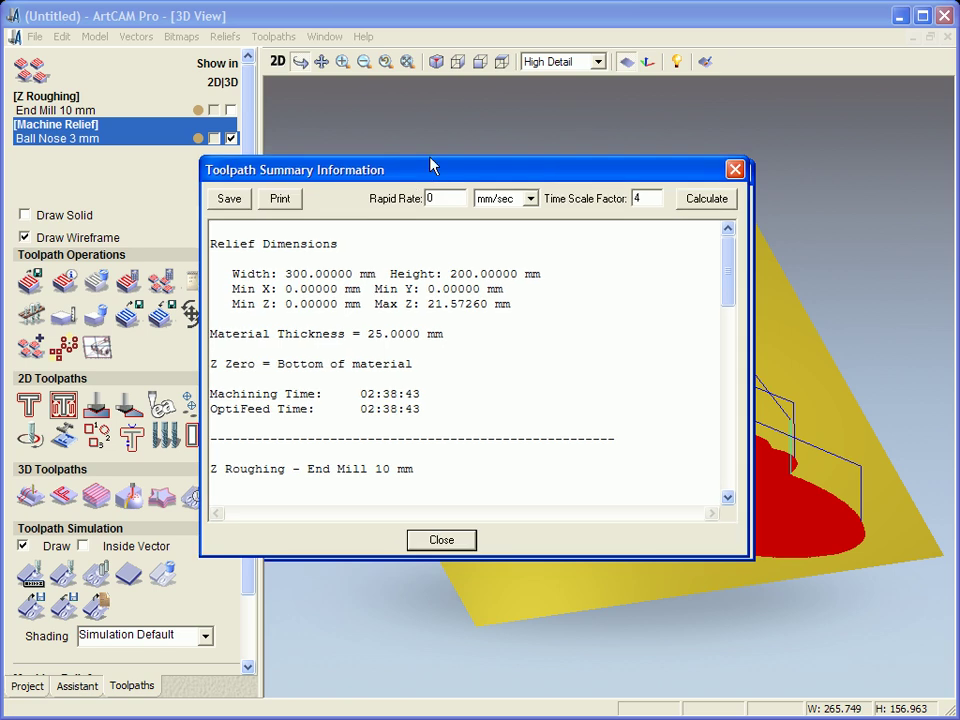
drag(432, 168, 424, 152)
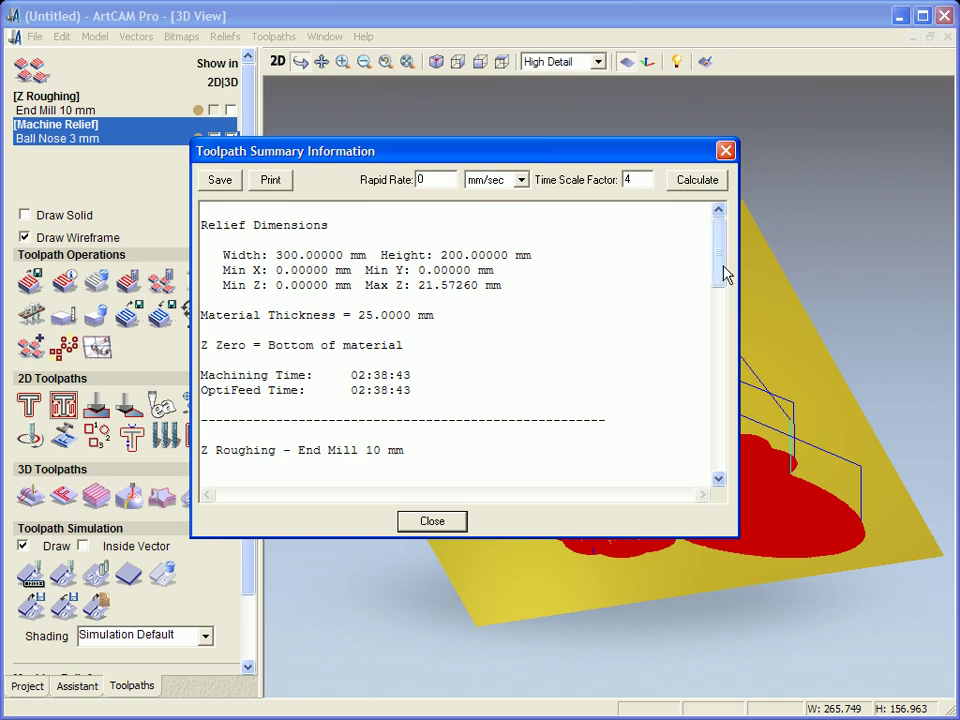
scroll(down, 3)
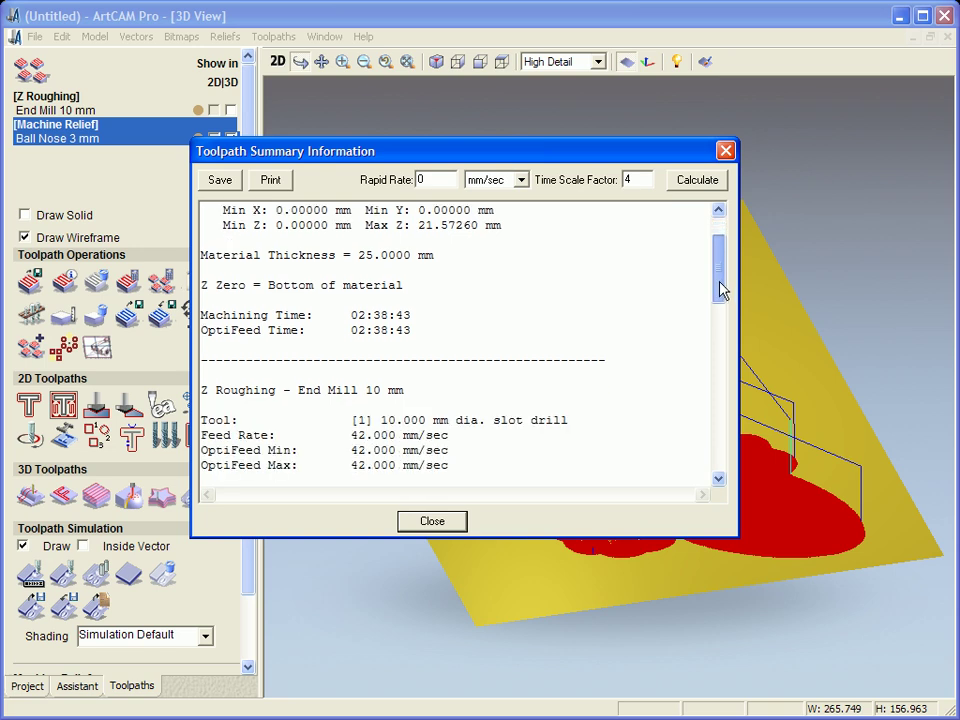
scroll(down, 3)
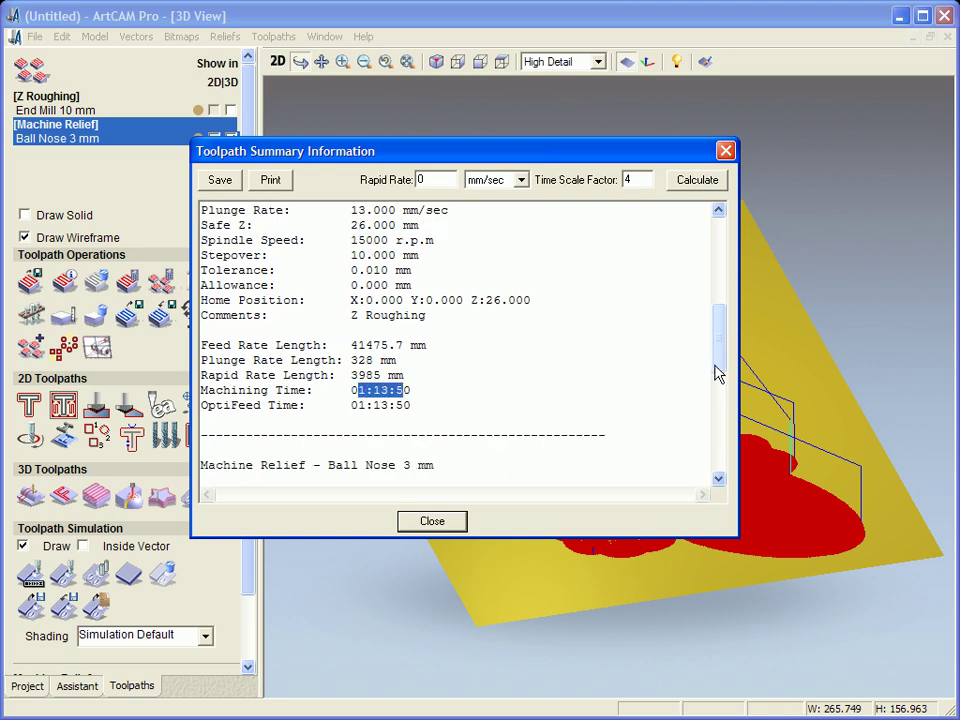
scroll(down, 3)
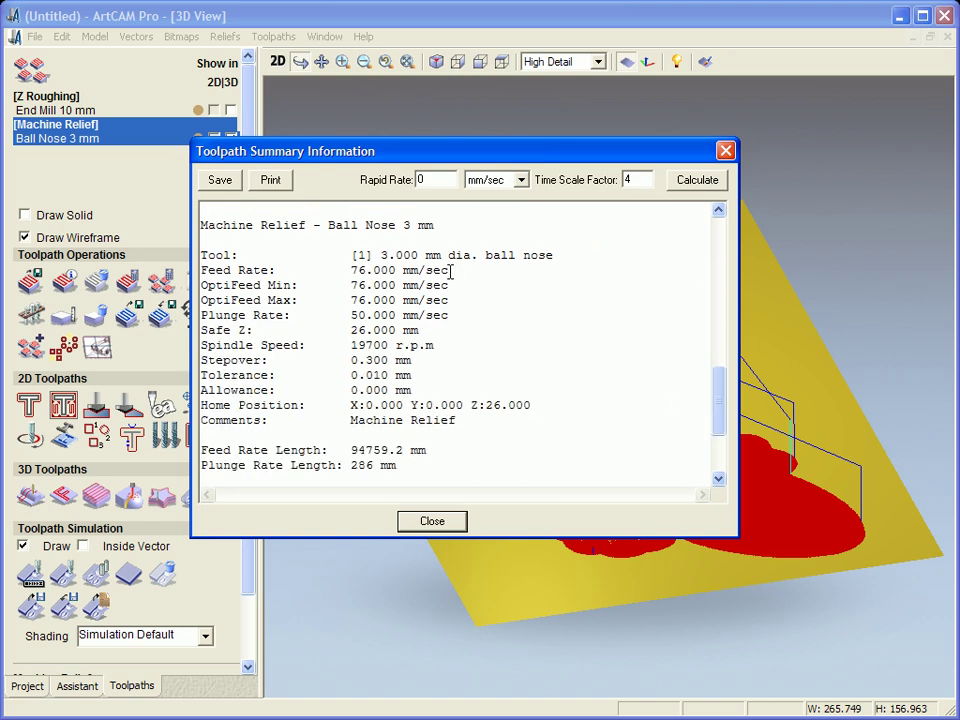
mouse_move(440, 224)
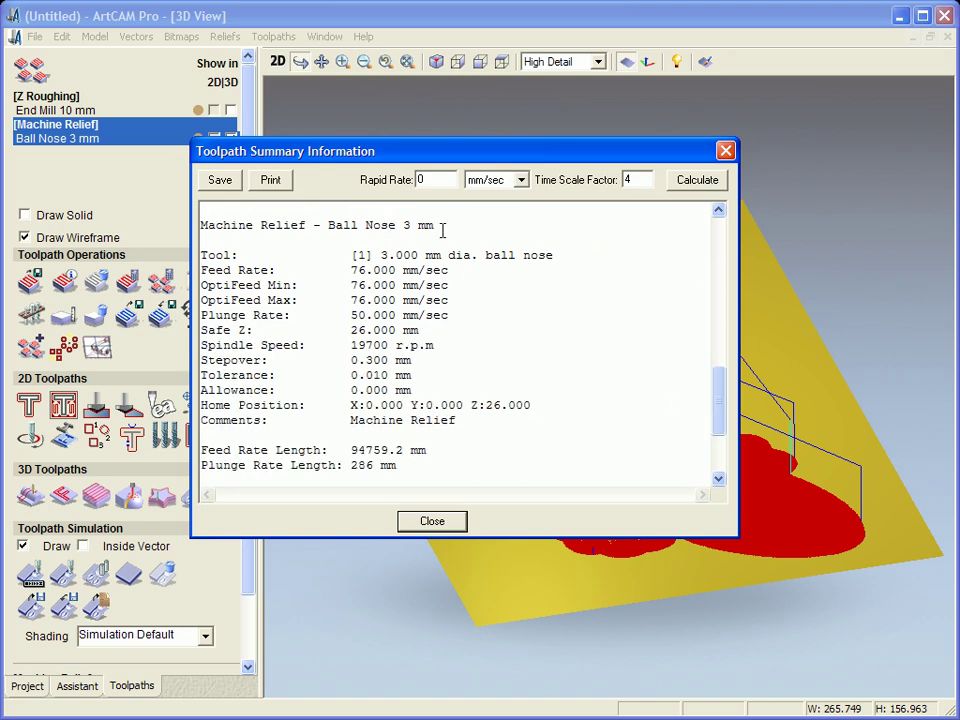
mouse_move(628, 376)
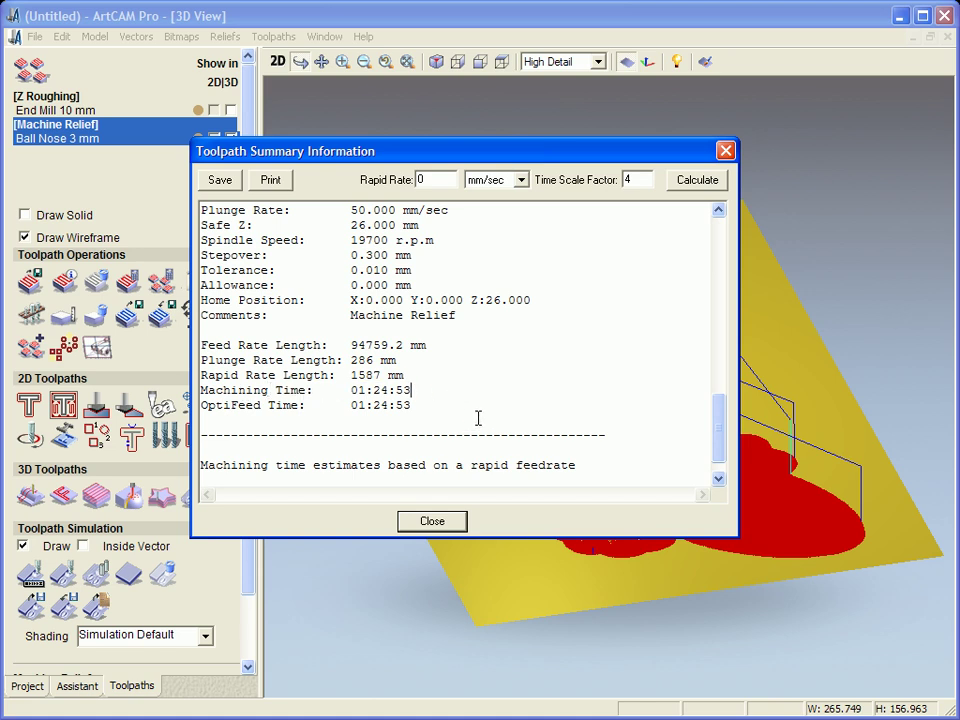
mouse_move(432, 520)
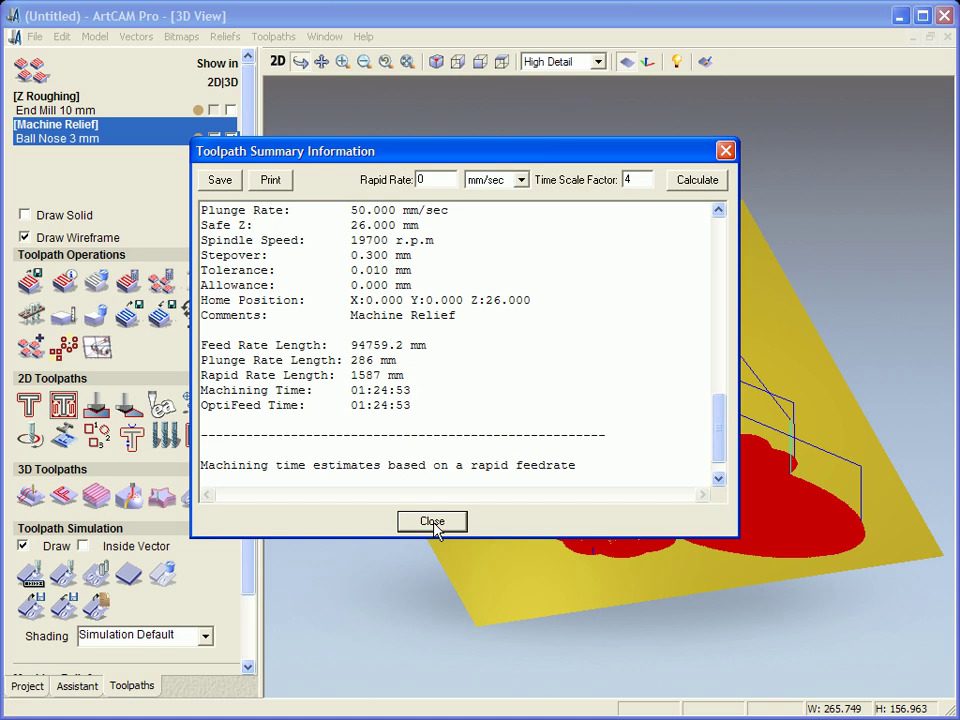
- Close the Toolpath Summary report showing the 01:24:53 Machine Relief time
click(432, 520)
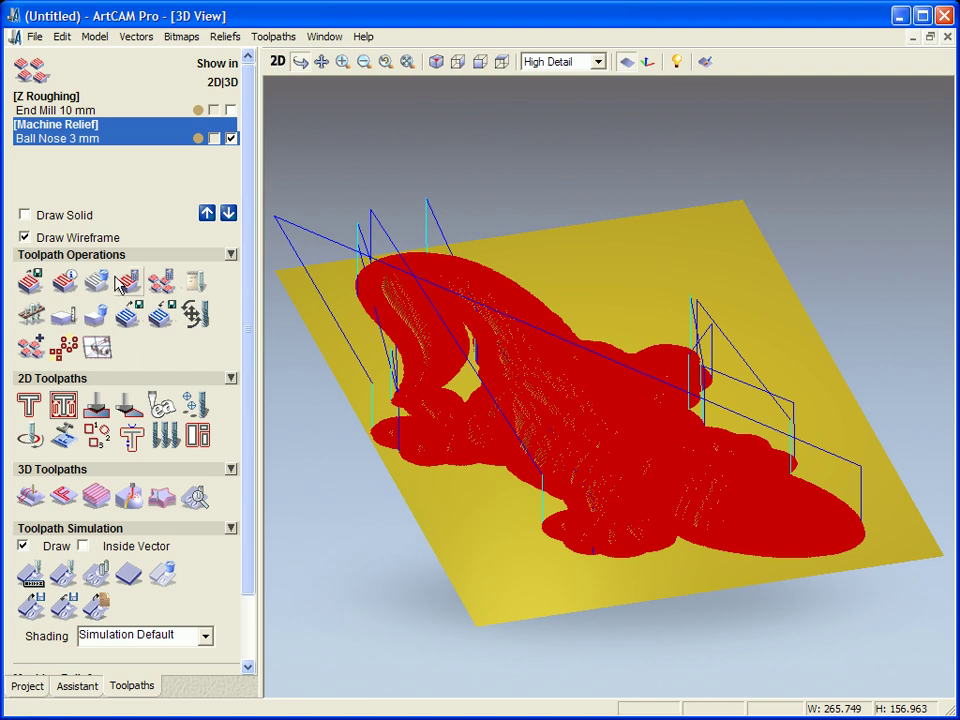
mouse_move(118, 268)
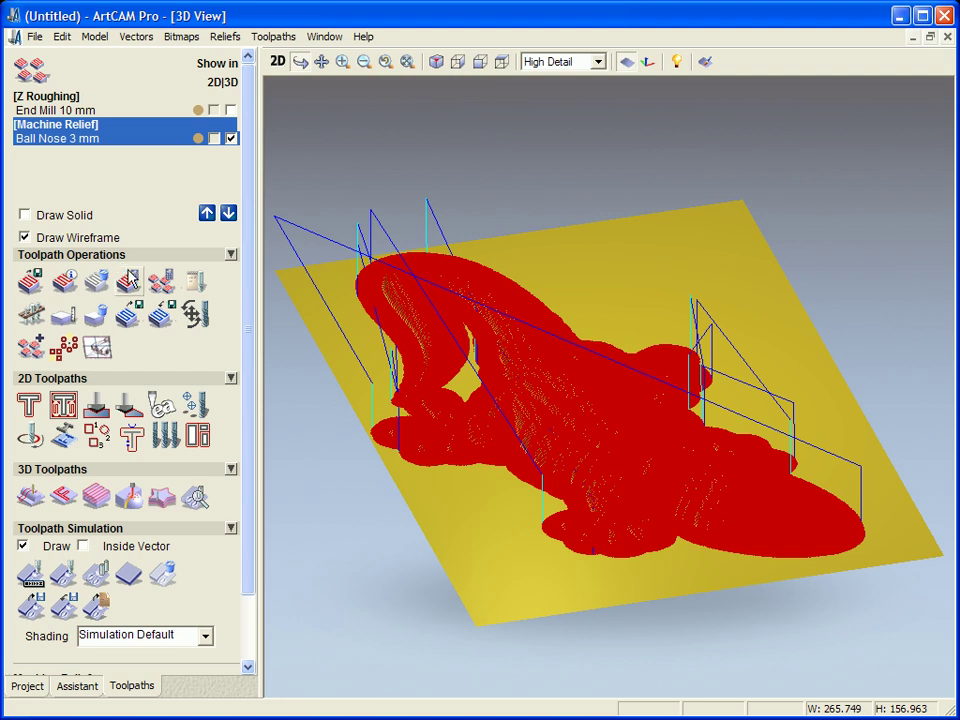
mouse_move(162, 290)
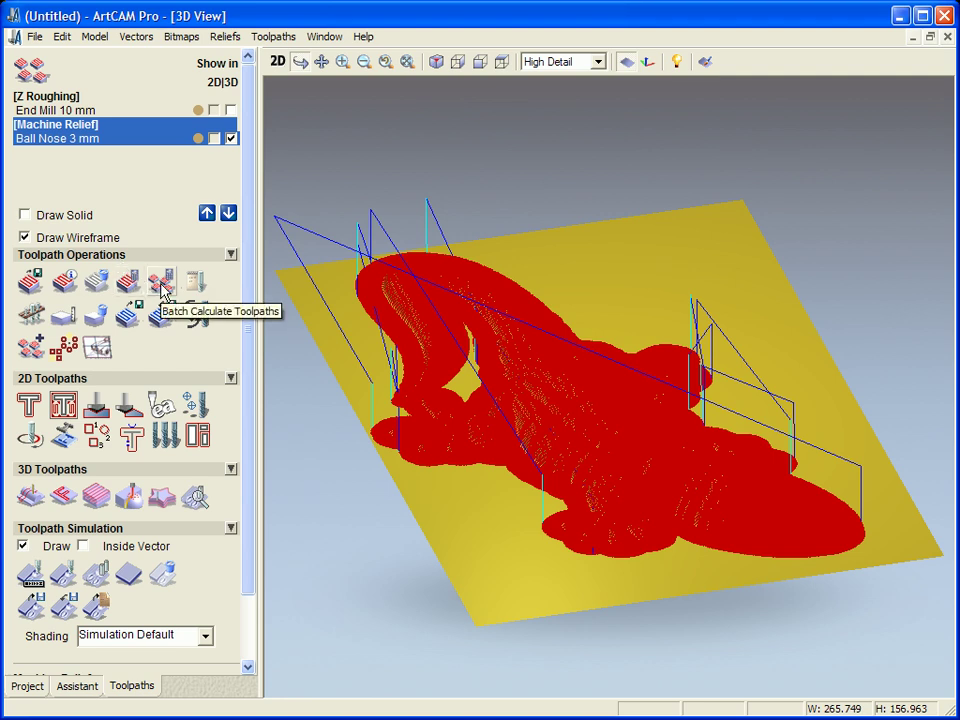
- Batch-calculate both Z Roughing and Machine Relief toolpaths with Optimize Feed Rates, then close the dialog
click(160, 284)
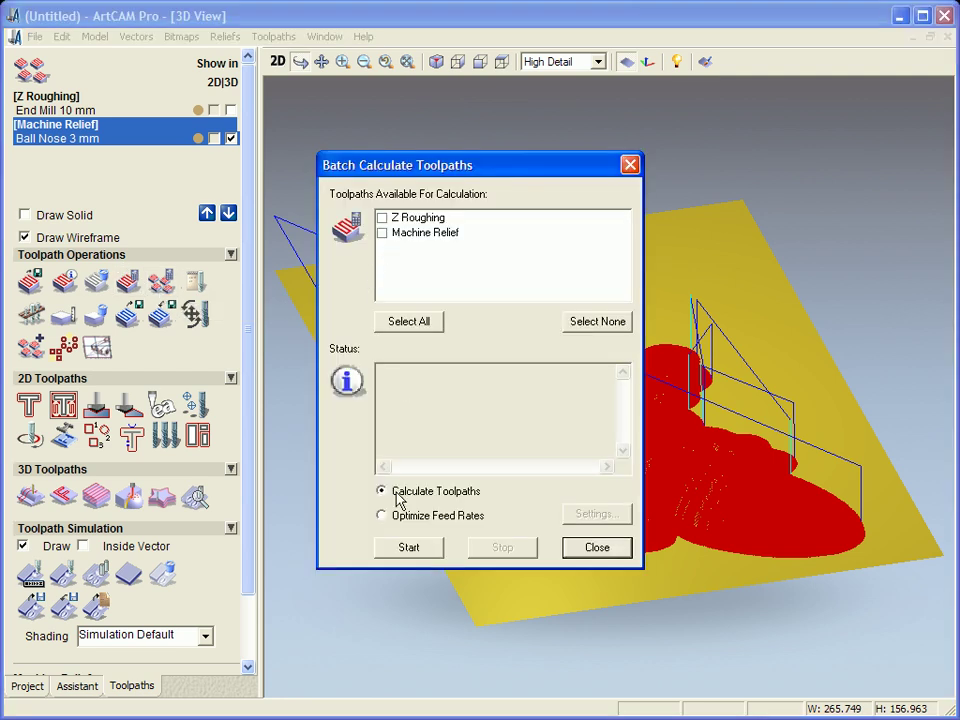
click(380, 516)
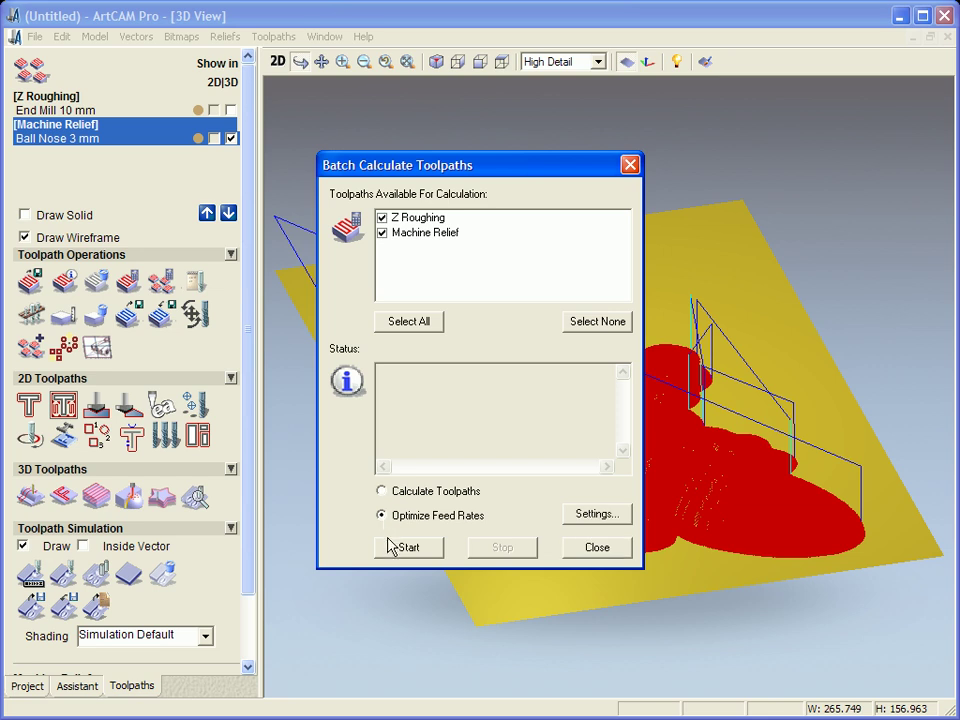
click(408, 548)
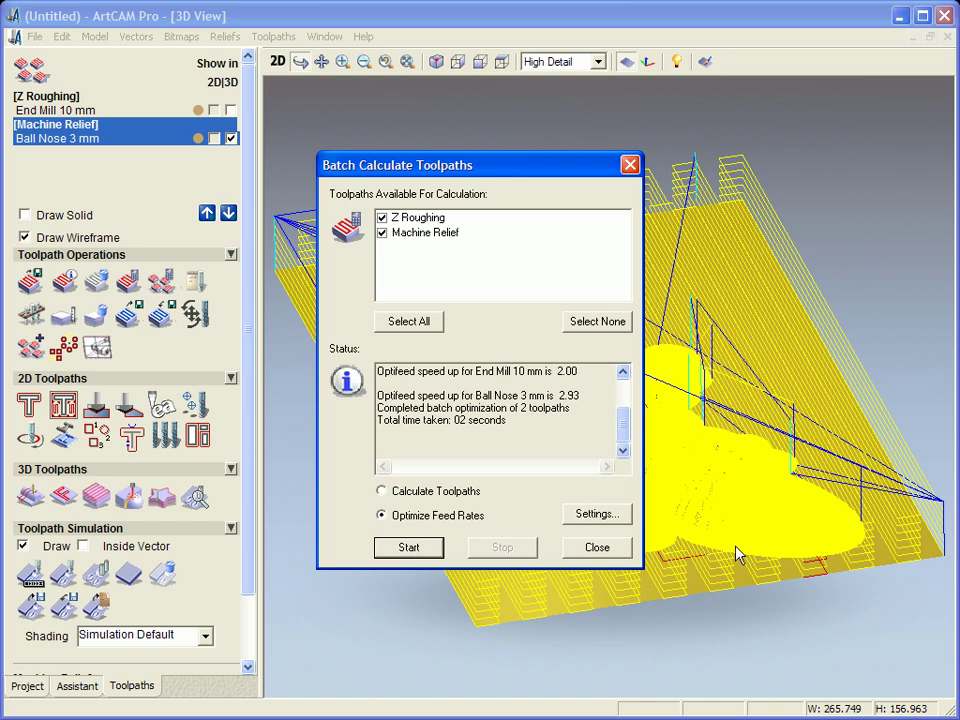
mouse_move(856, 496)
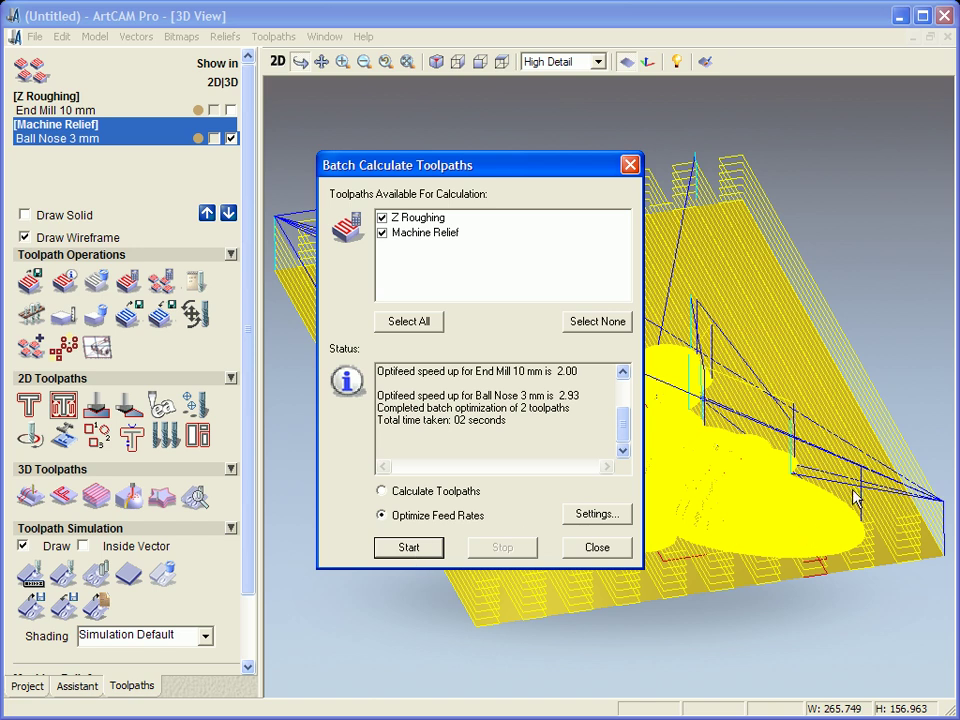
mouse_move(904, 496)
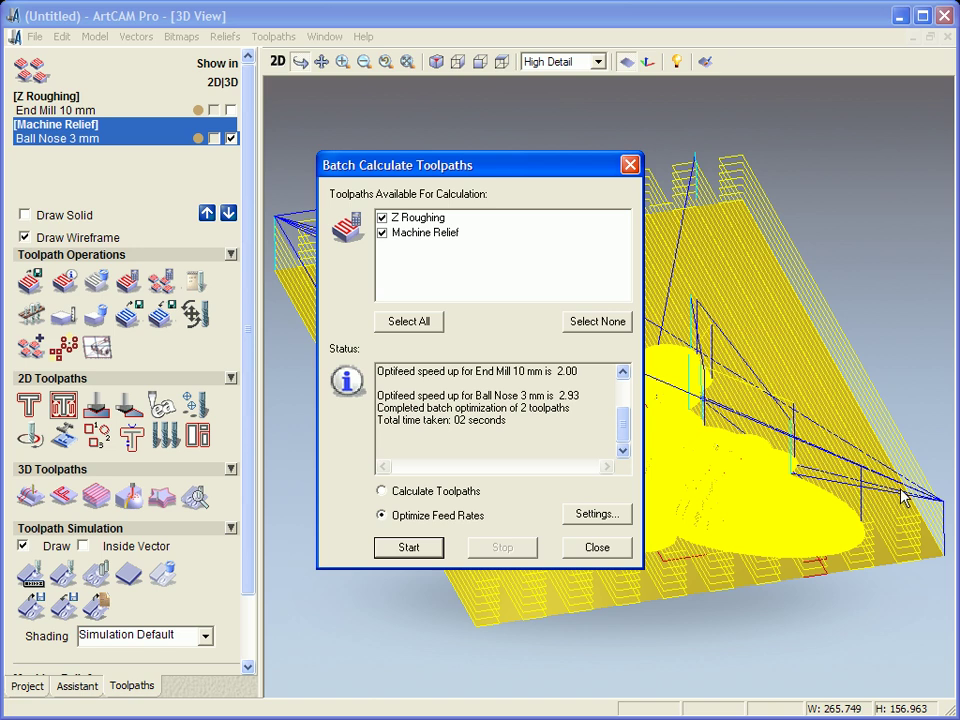
mouse_move(738, 160)
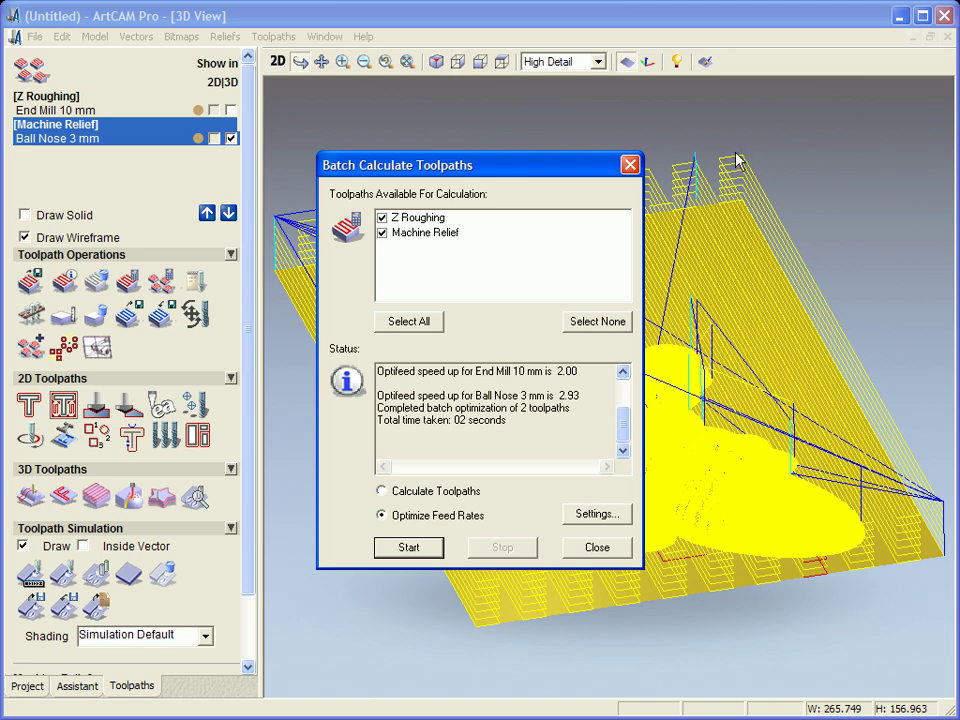
mouse_move(788, 444)
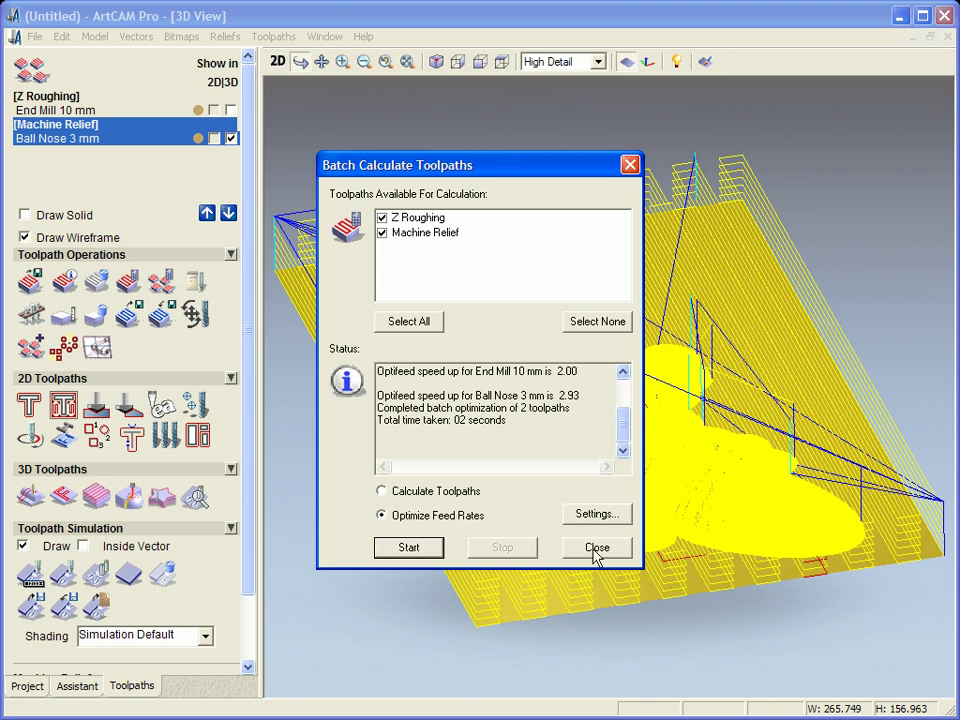
click(596, 548)
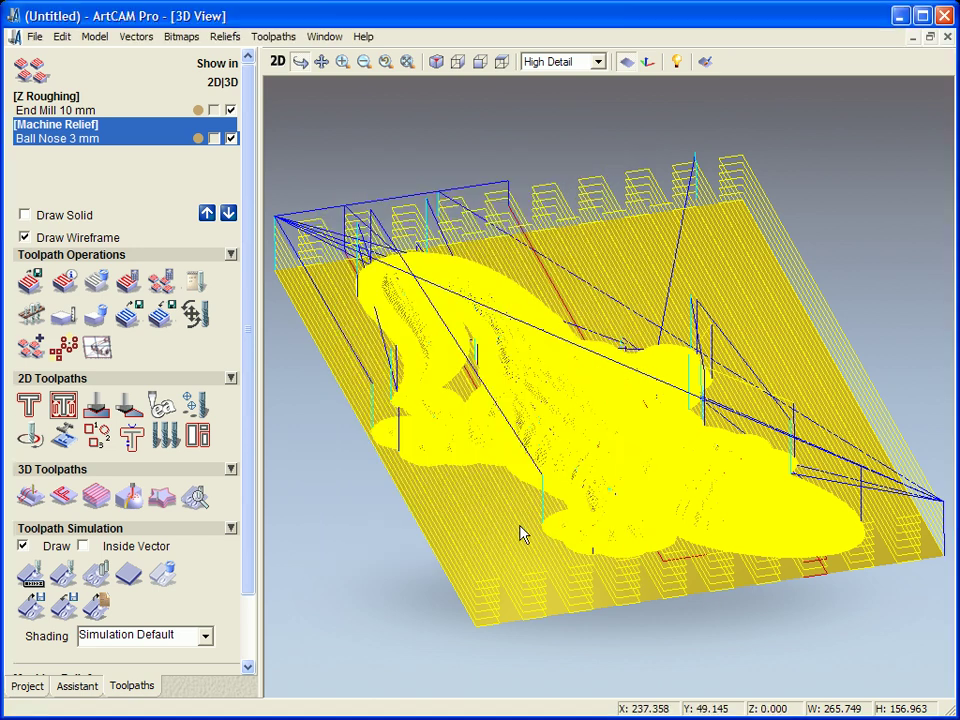
mouse_move(196, 284)
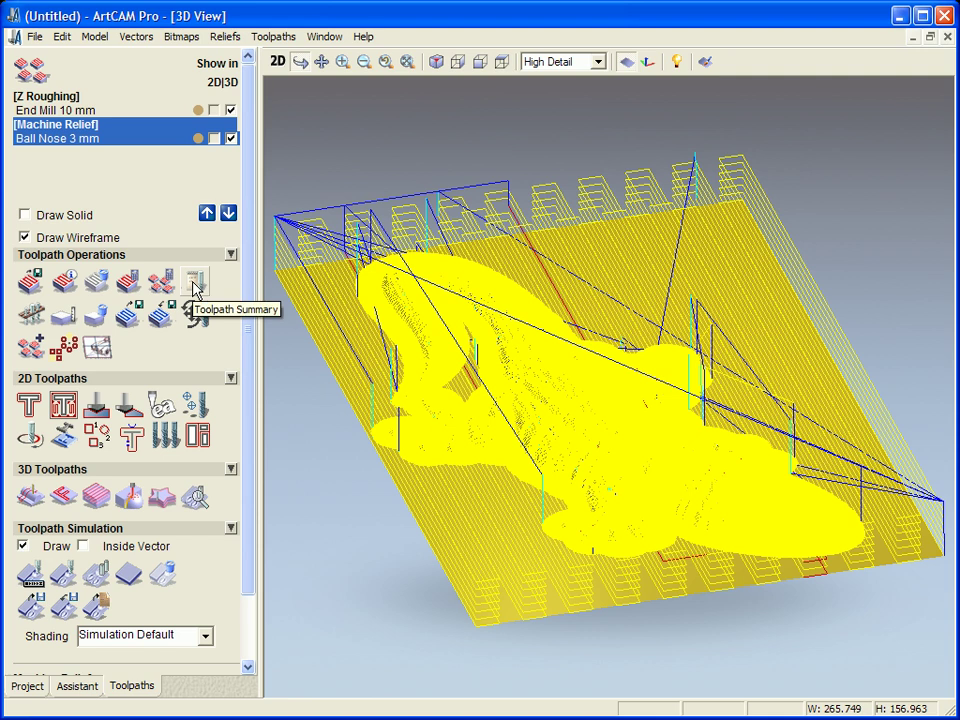
- Review the summary's OptiFeed times: 01:05:54 overall, 00:36:59 roughing, 00:28:55 machine relief
click(196, 280)
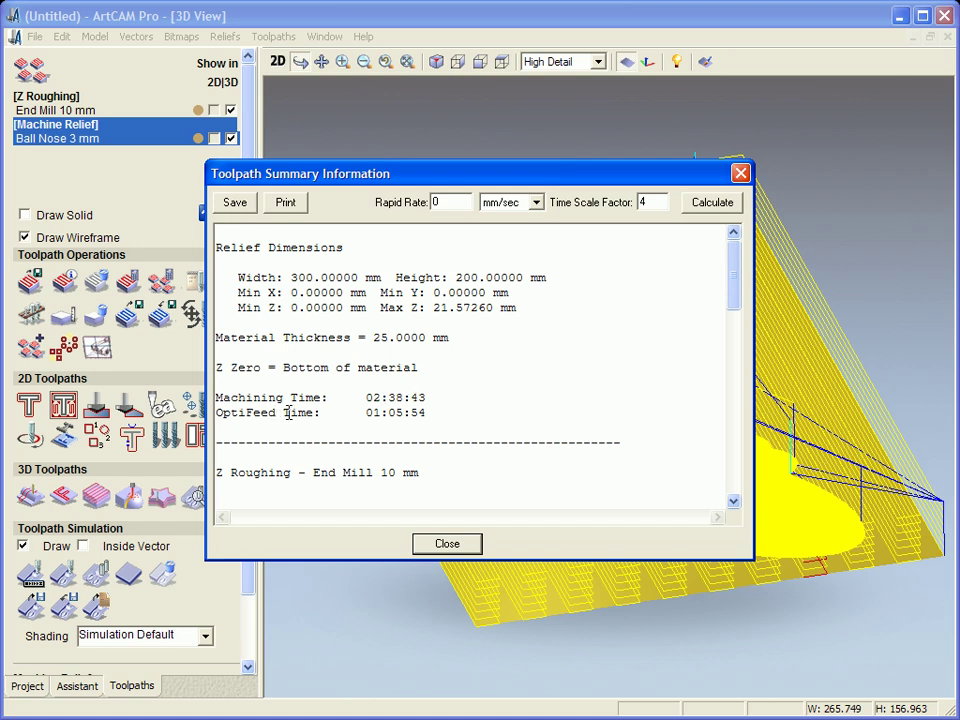
mouse_move(462, 400)
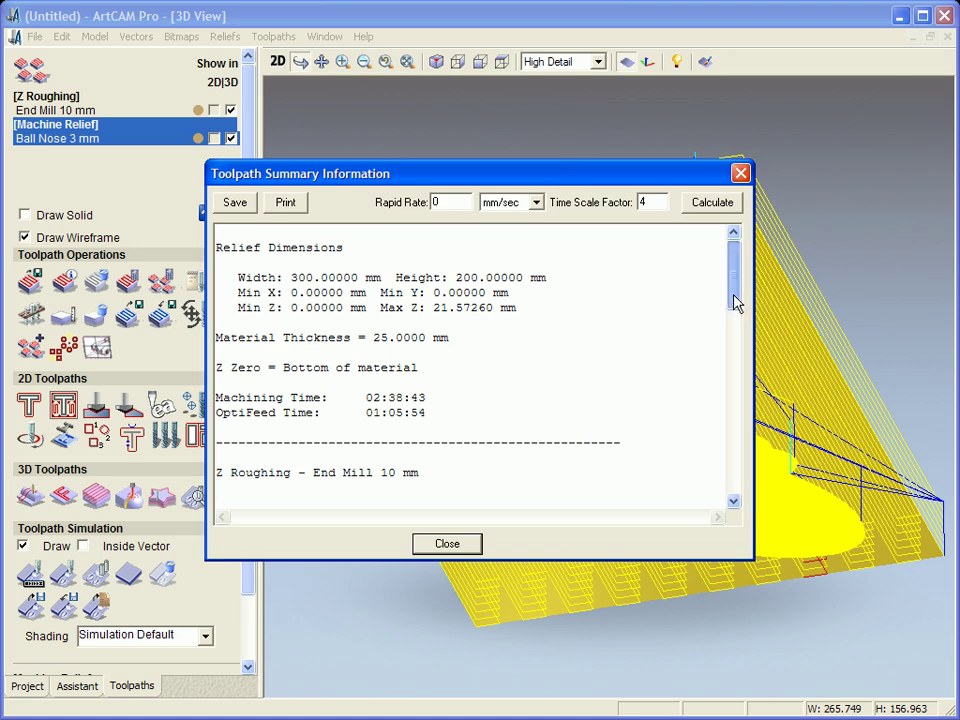
scroll(down, 3)
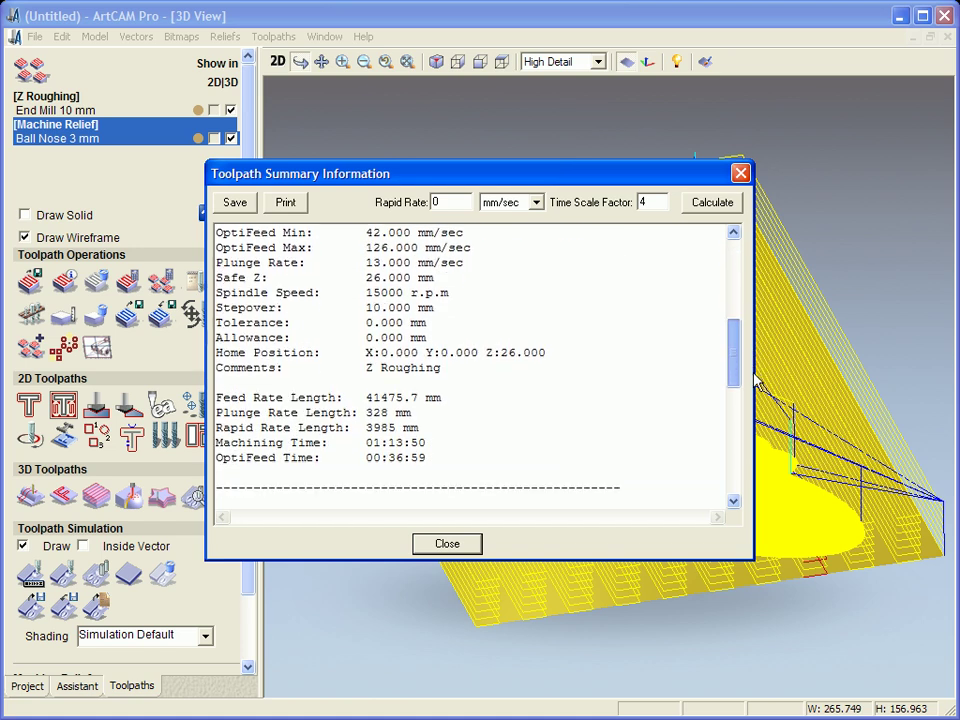
scroll(down, 3)
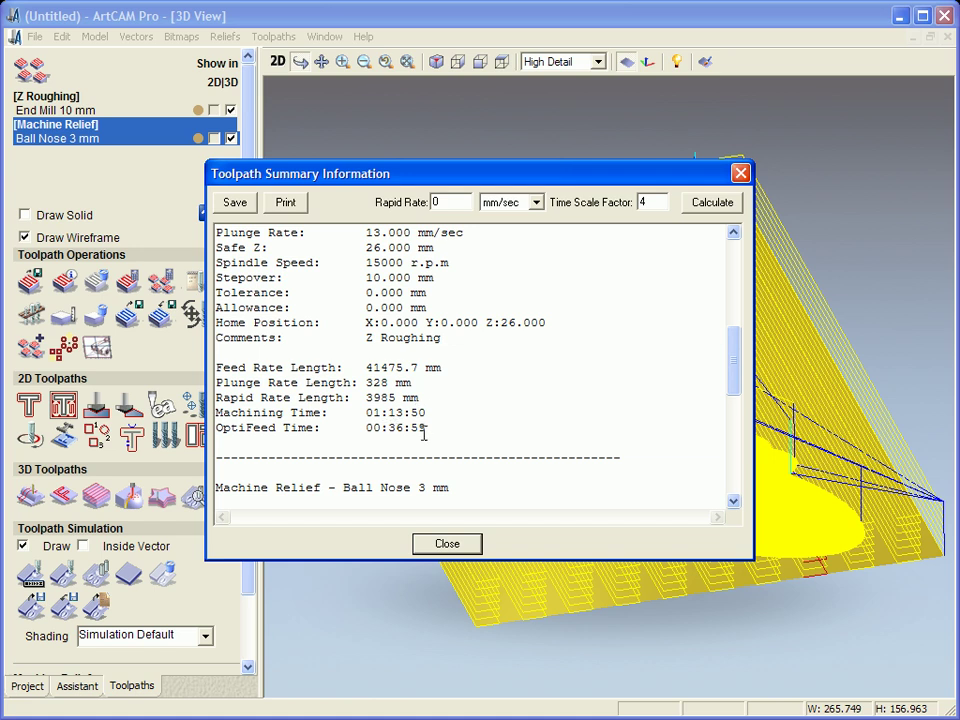
scroll(down, 3)
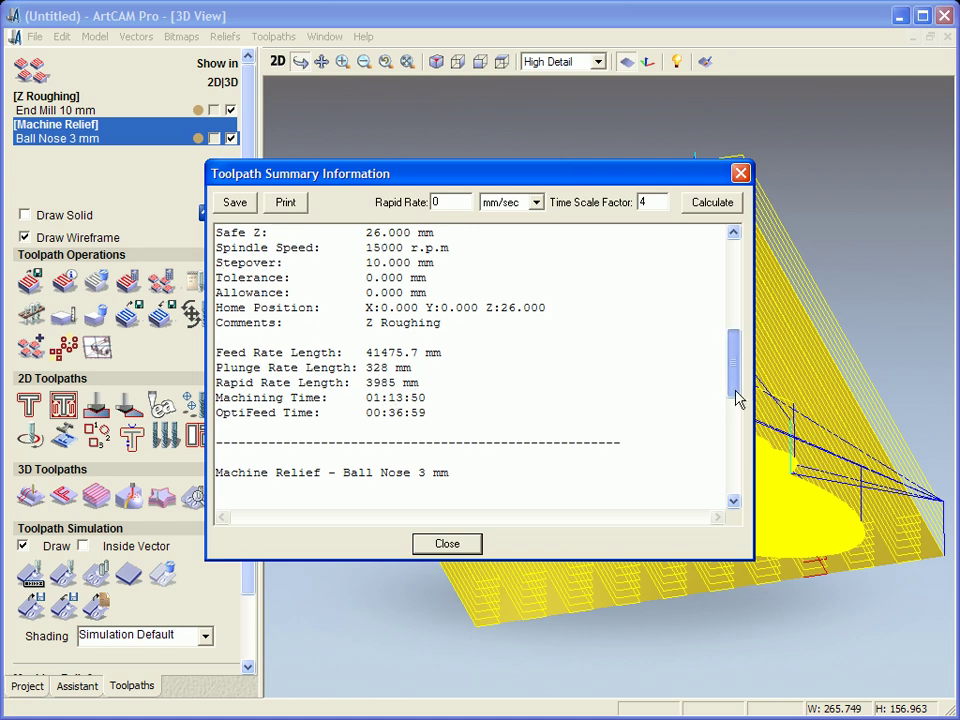
scroll(down, 3)
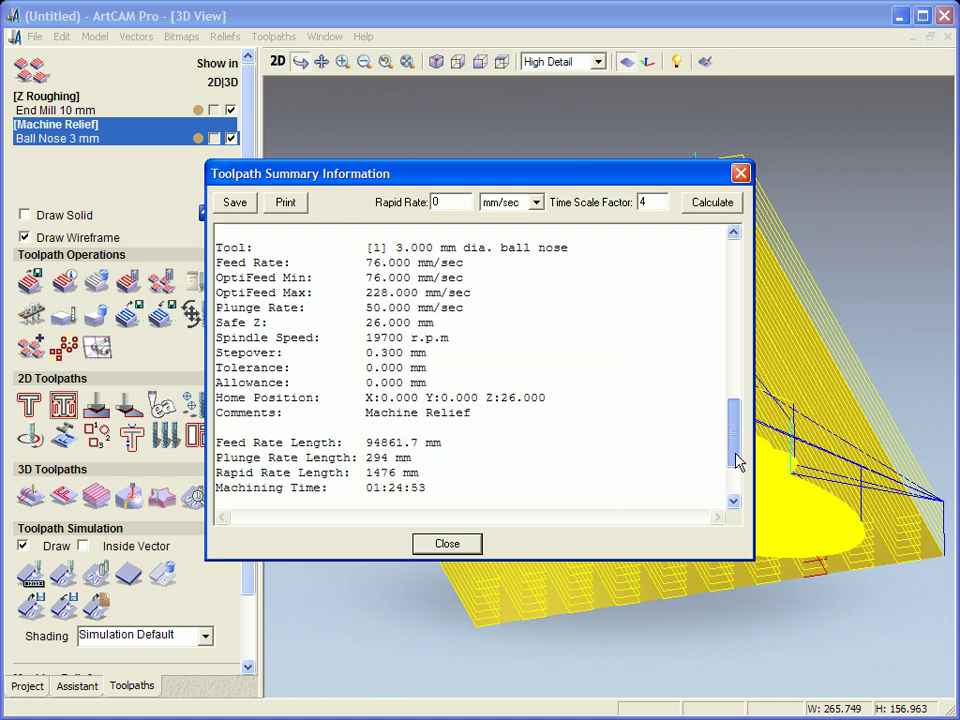
scroll(down, 3)
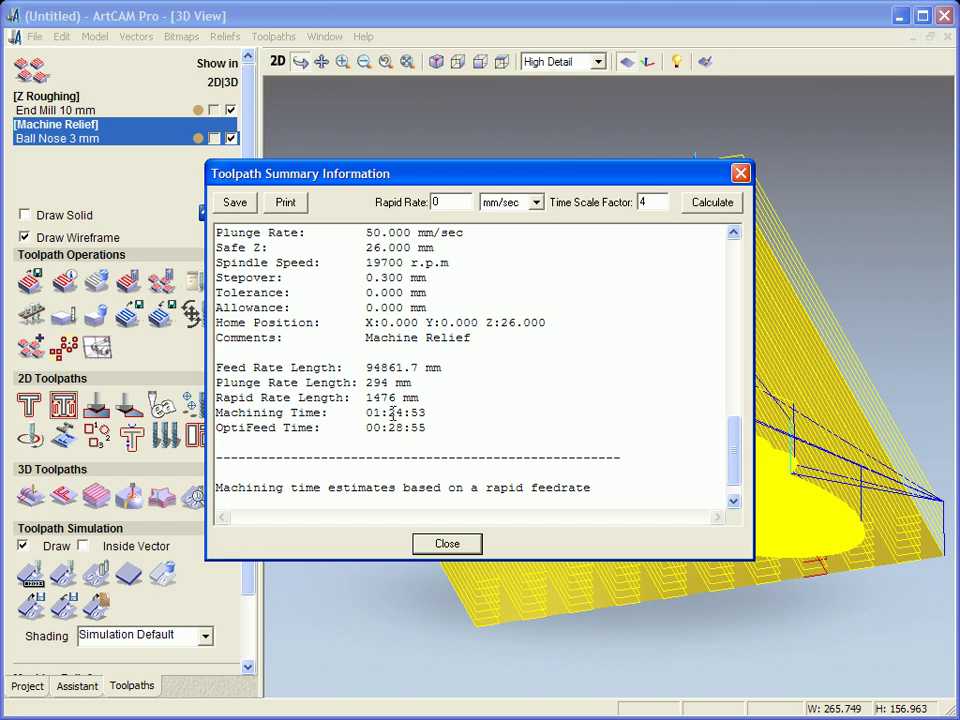
mouse_move(580, 452)
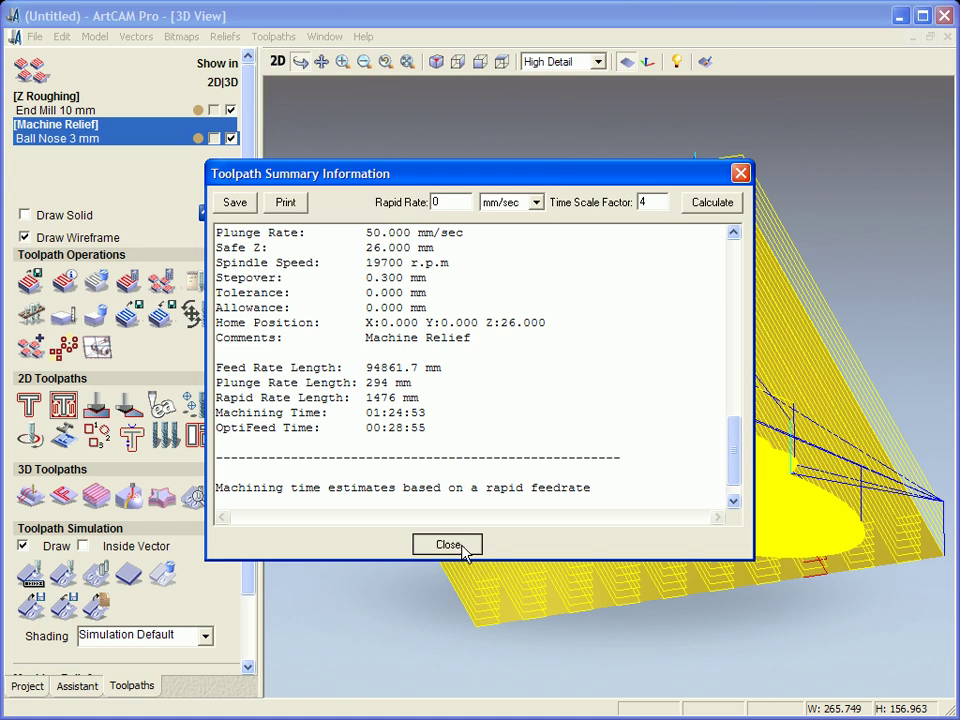
- Close the summary, hide the toolpaths to reveal the lizard relief, and start toolpath simulation setup
click(448, 544)
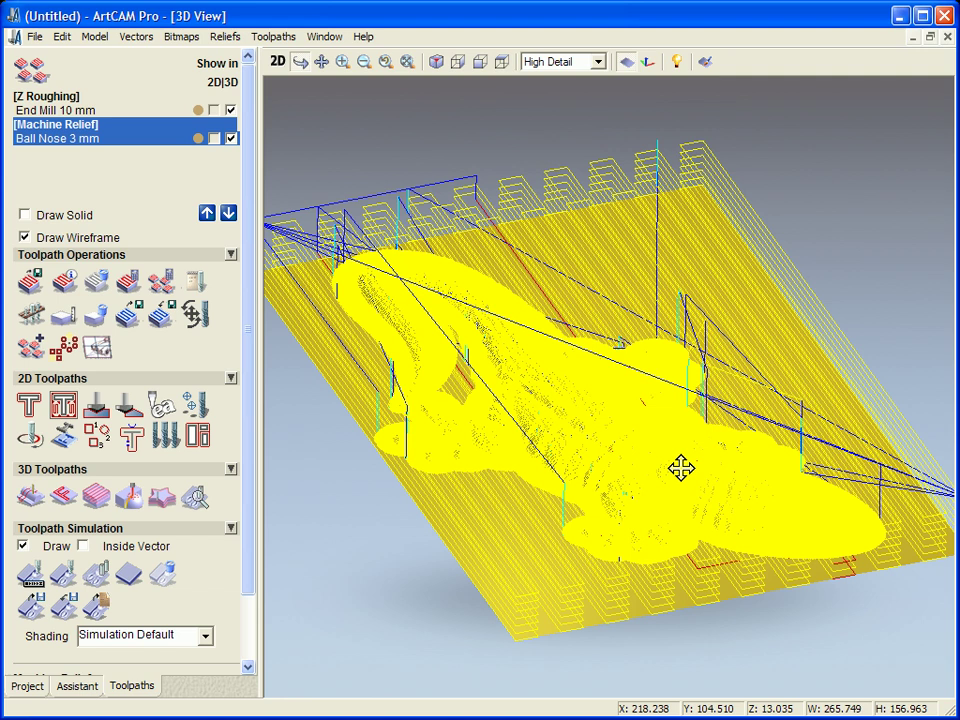
mouse_move(308, 512)
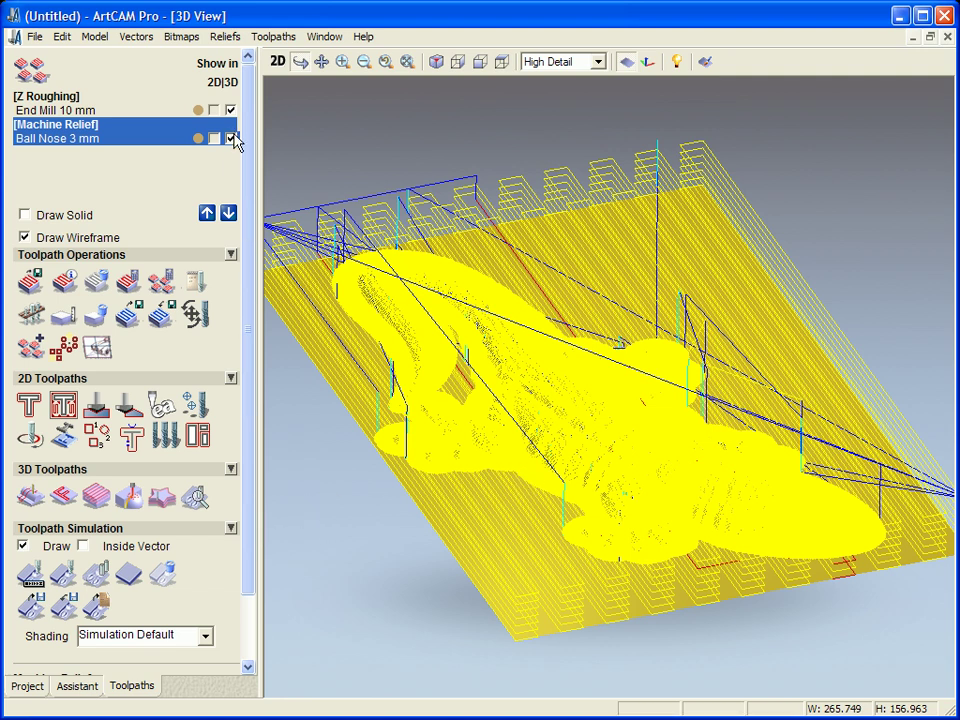
click(232, 138)
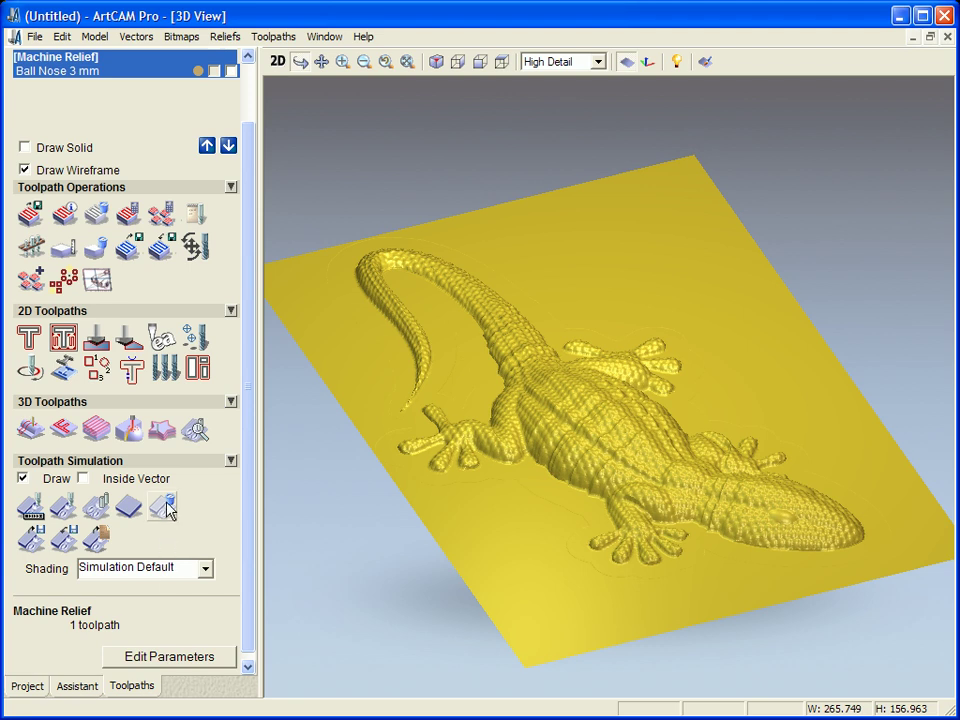
click(24, 478)
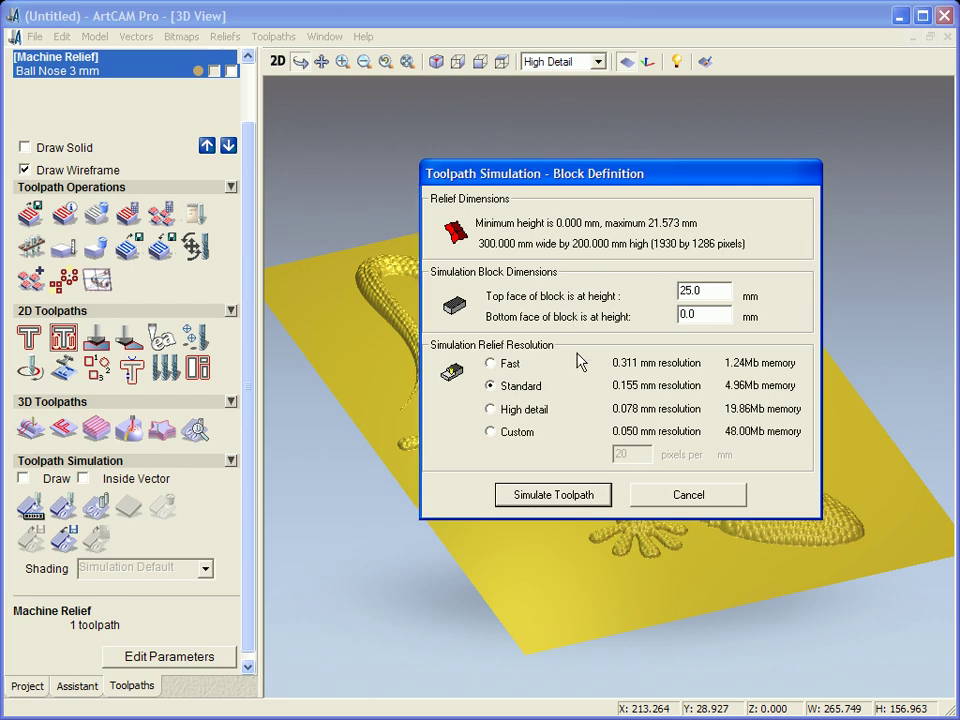
mouse_move(490, 368)
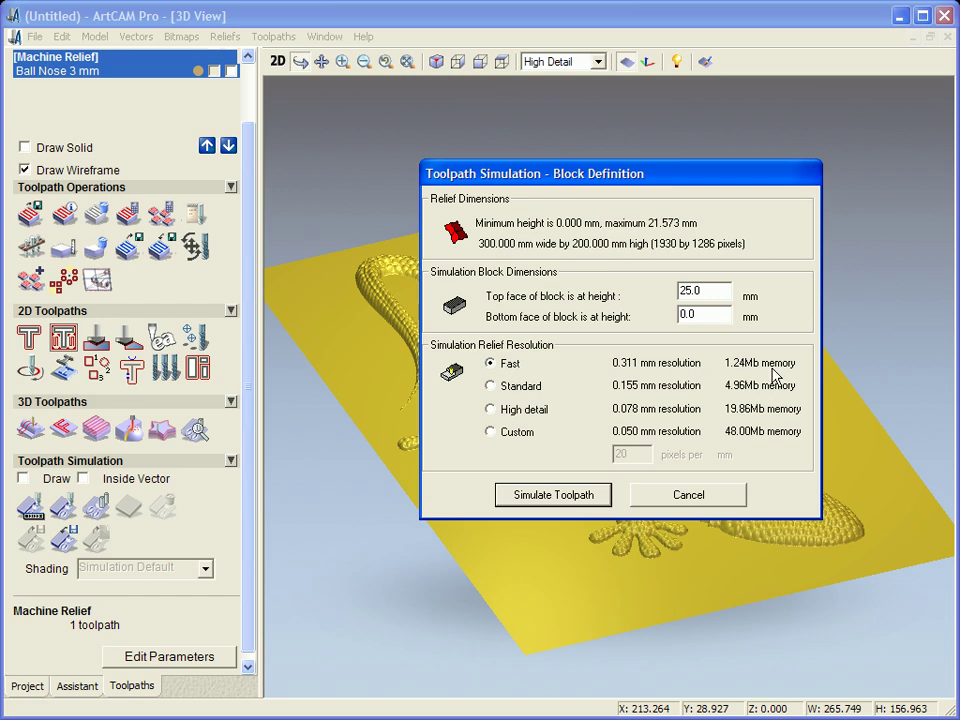
- Set the simulation block to a custom resolution of 15 pixels per mm (0.067 mm, 27.00Mb)
click(490, 386)
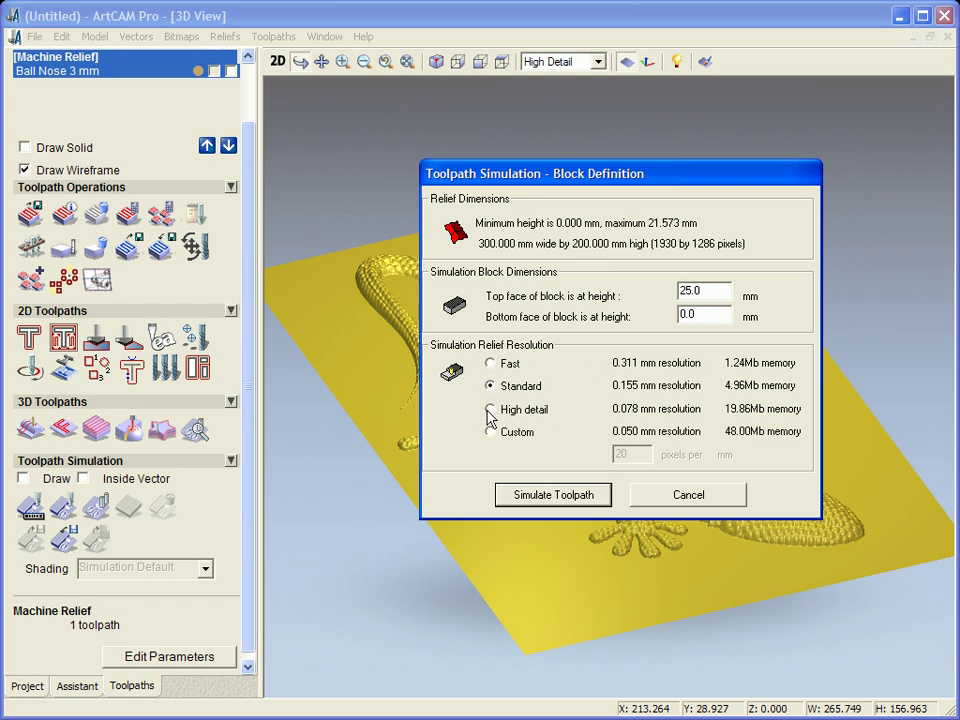
click(490, 408)
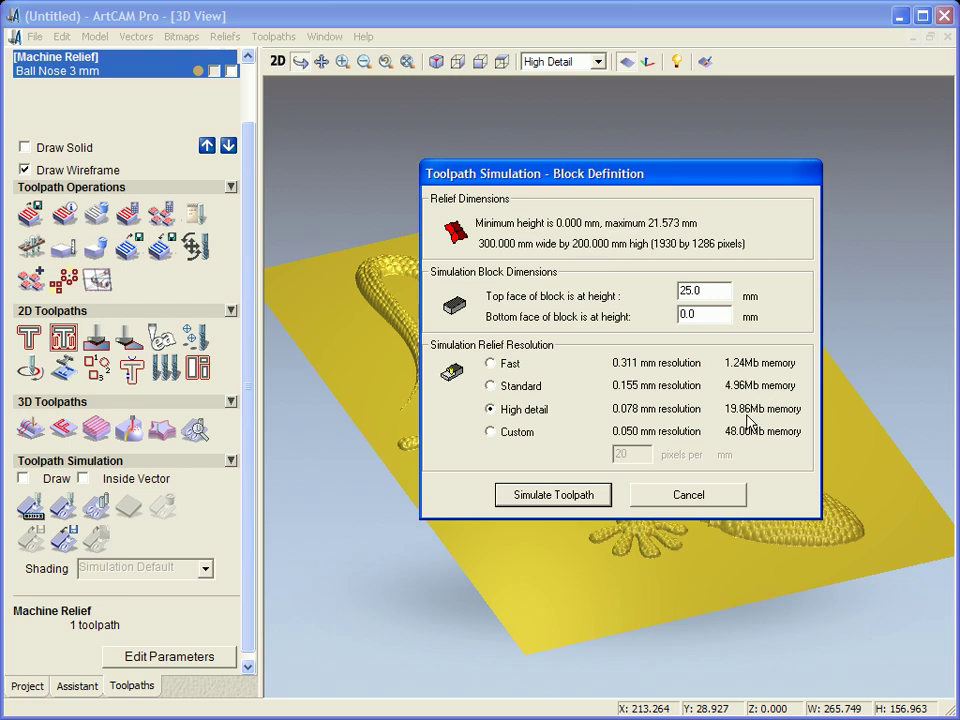
click(488, 432)
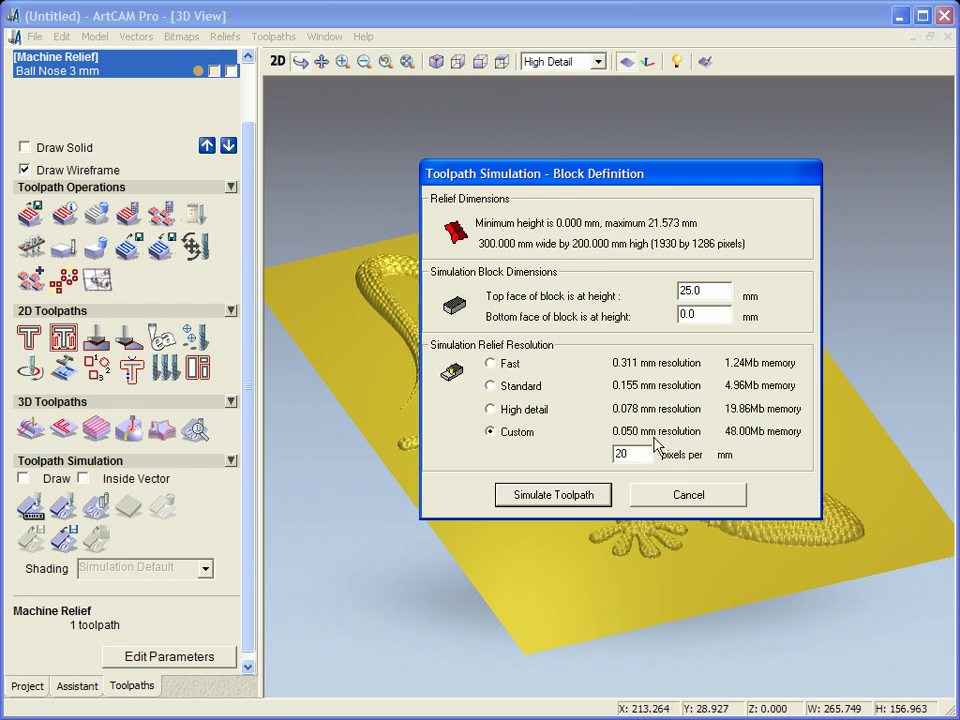
mouse_move(688, 466)
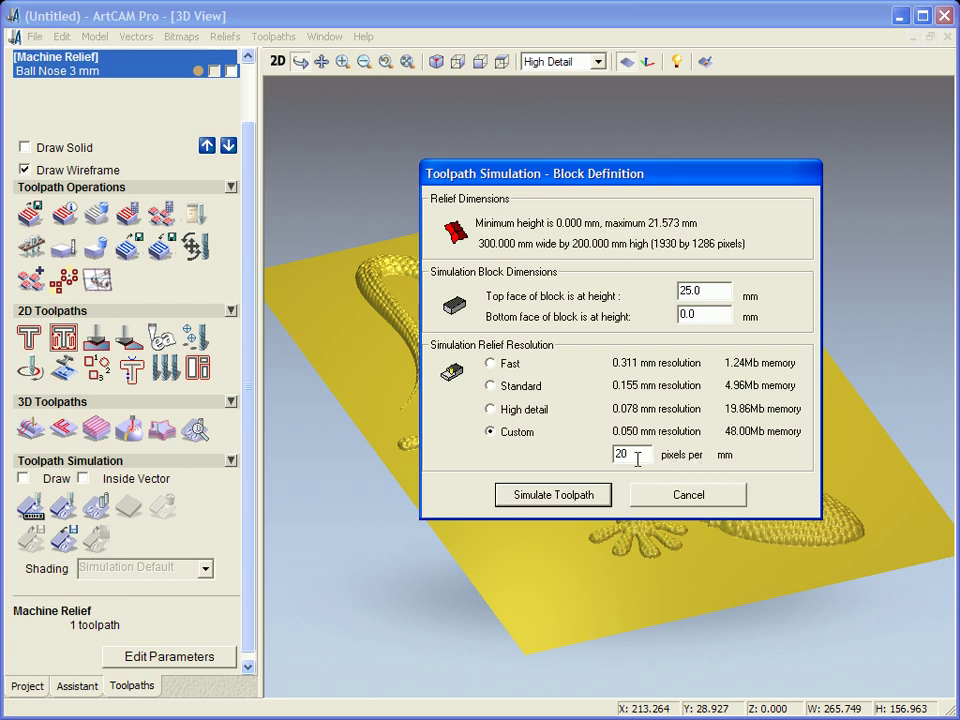
text(1)
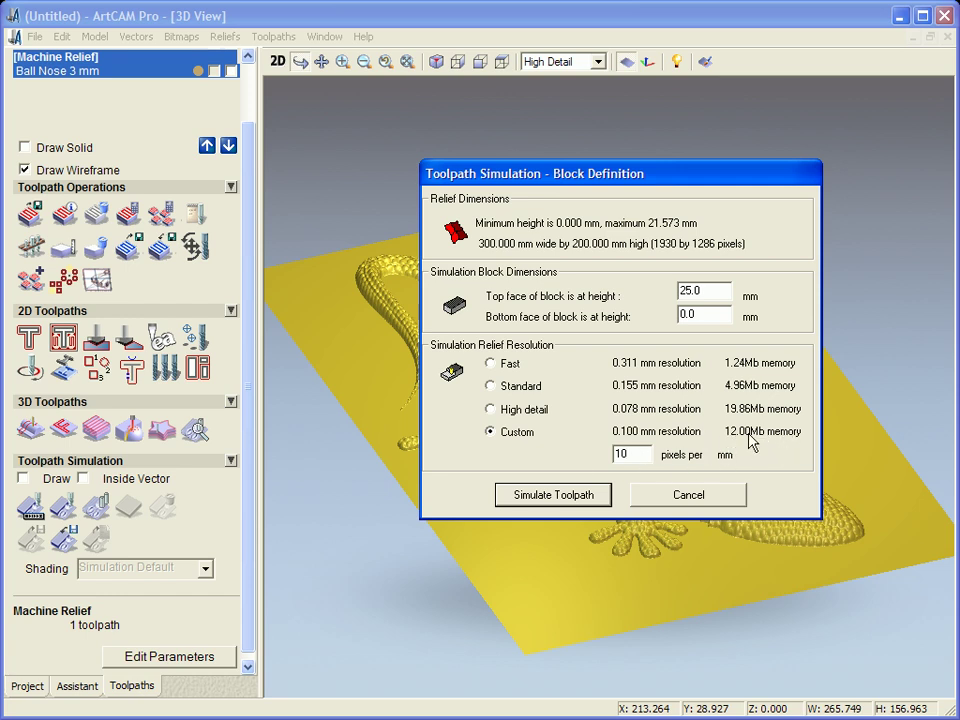
mouse_move(656, 464)
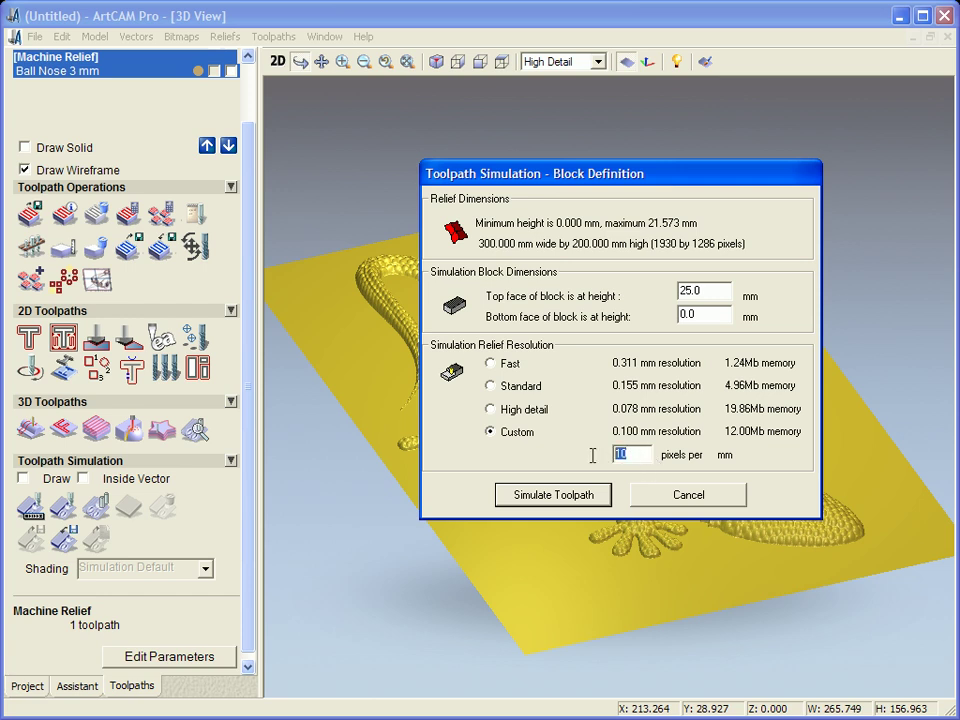
text(15)
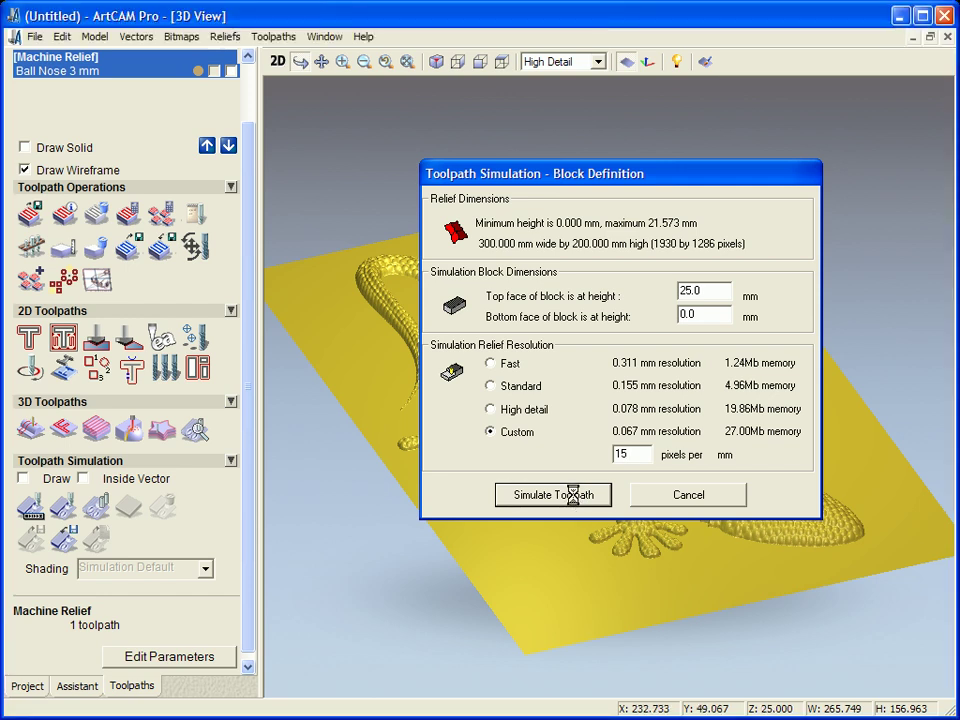
- Run the toolpath simulation, carving the lizard relief into the yellow block
click(552, 494)
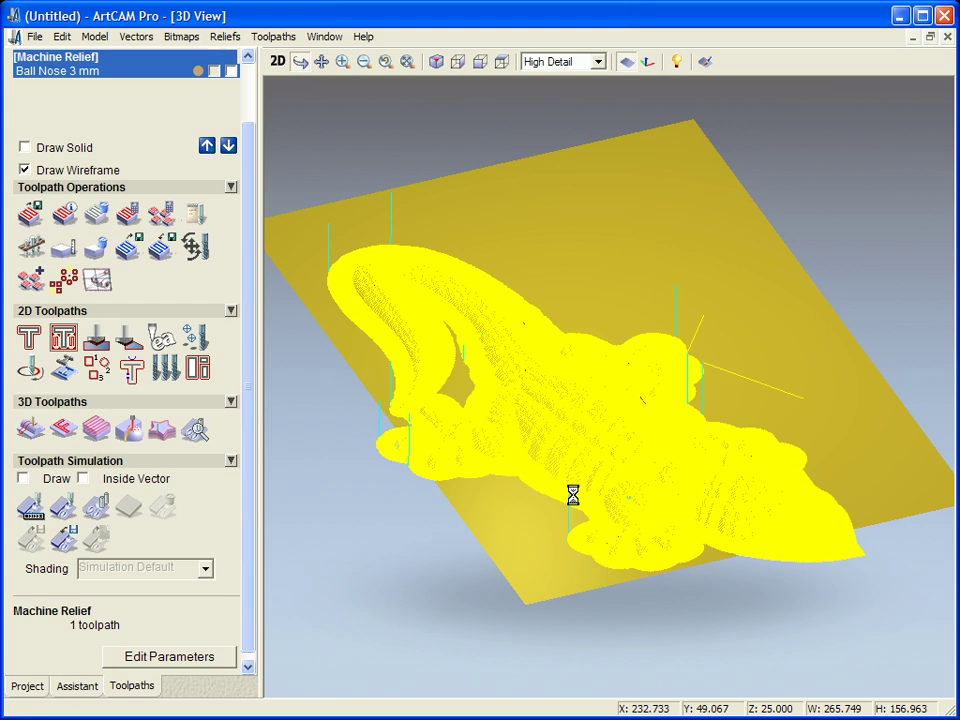
click(24, 478)
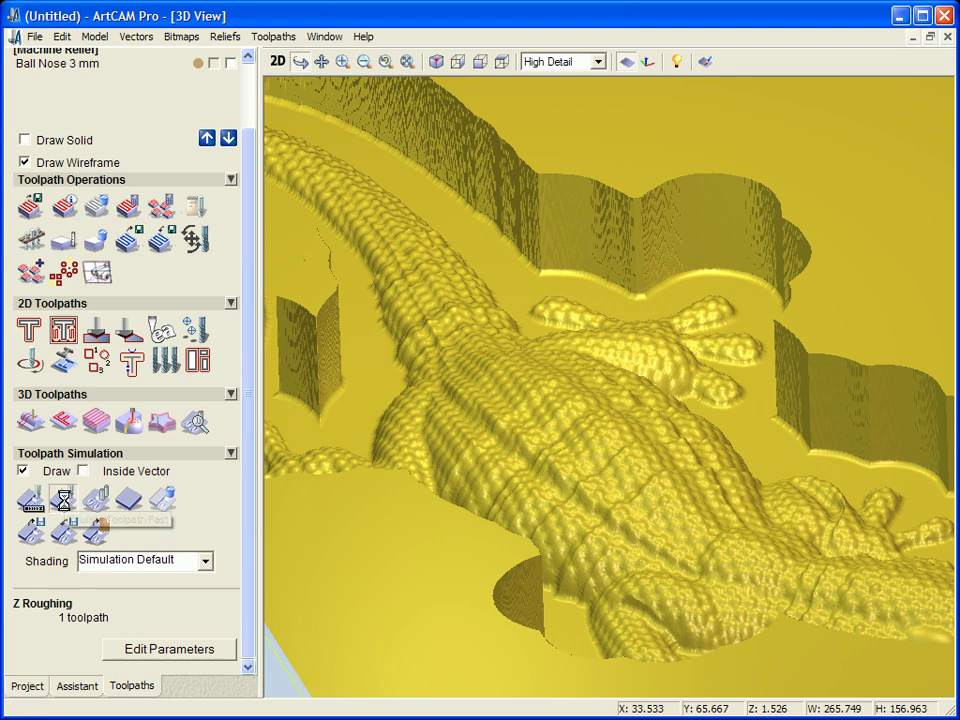
mouse_move(60, 498)
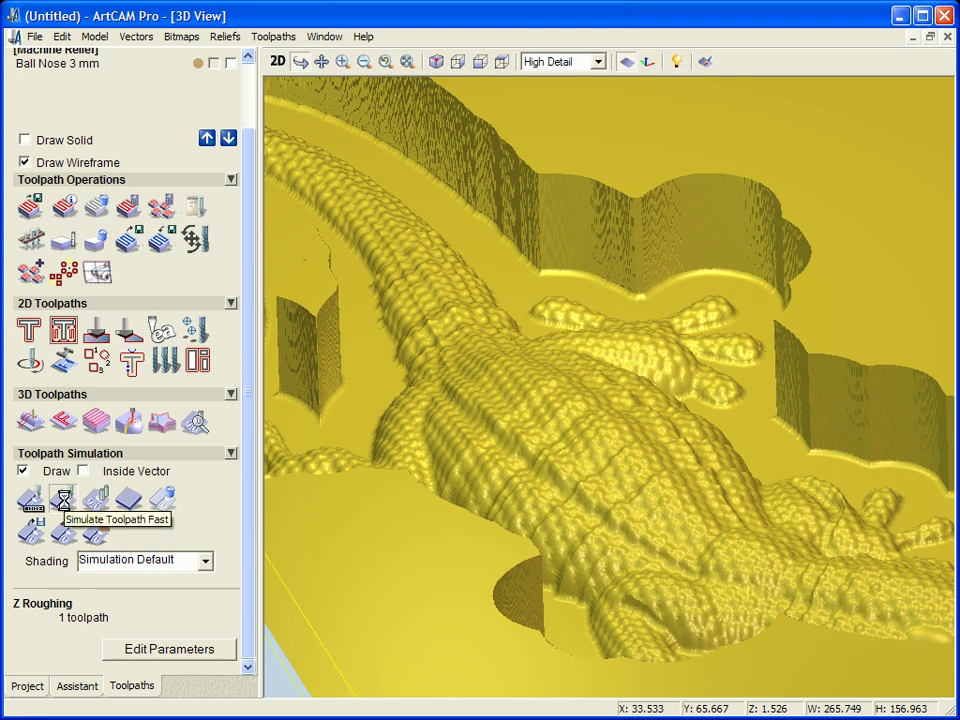
- Reset the 3D view to show the entire simulated block
click(62, 500)
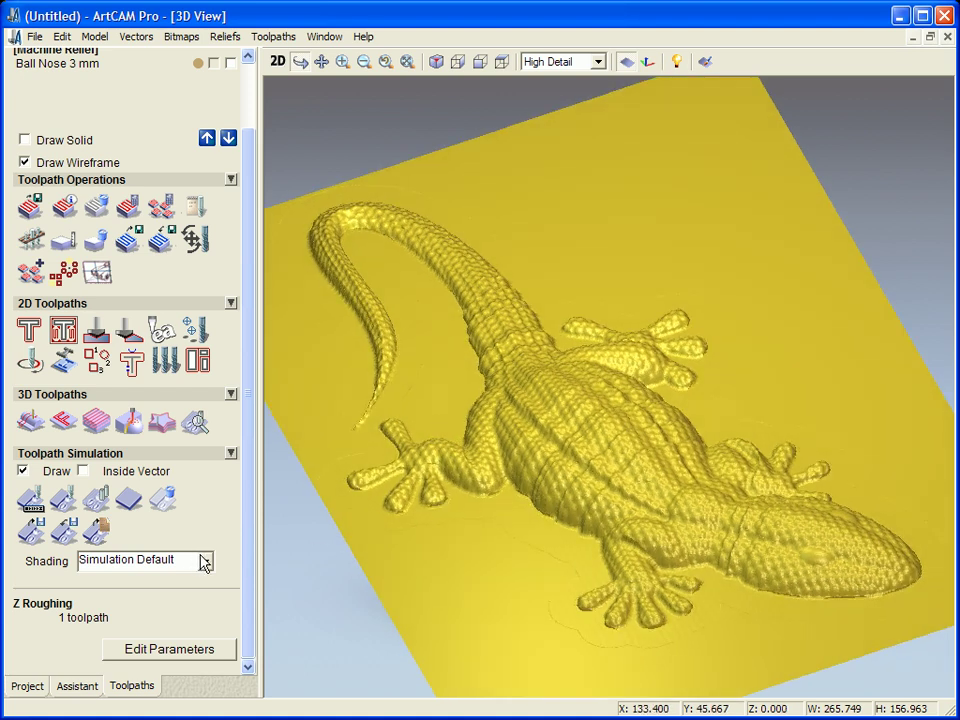
- Shade the relief as 18ct LightBox Gold, then wood 01 horizontal, and orbit to view the lizard lengthwise
click(208, 560)
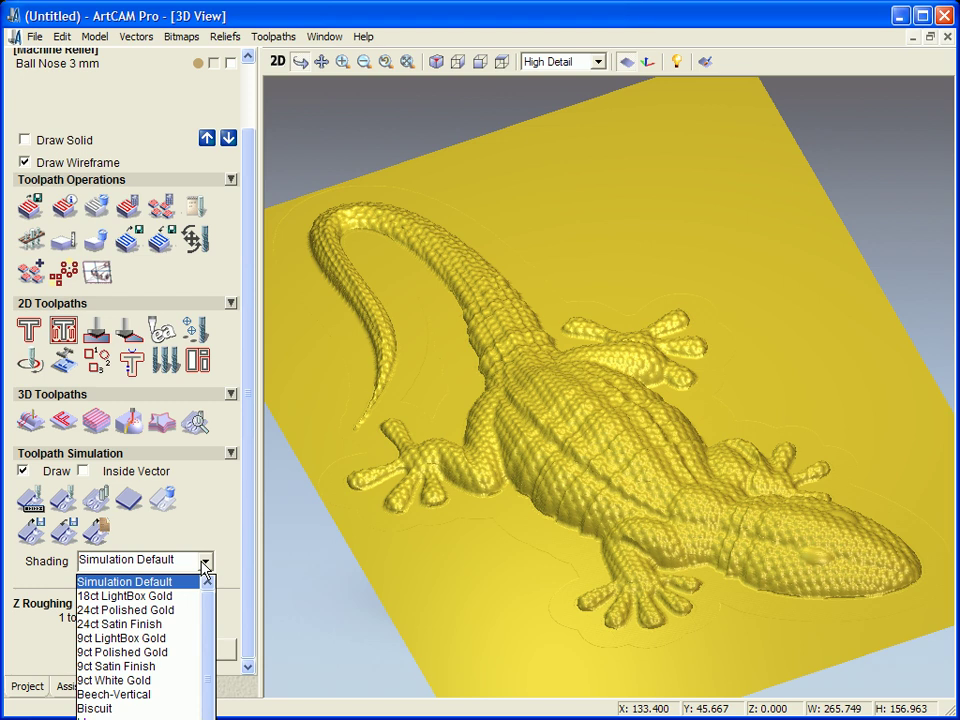
click(122, 596)
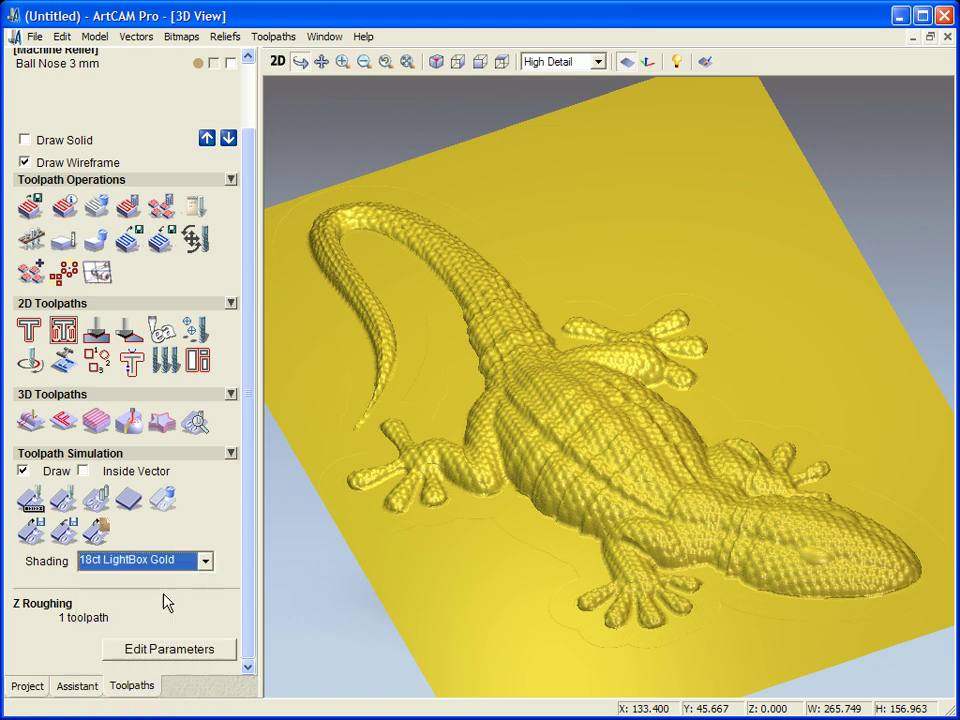
mouse_move(492, 572)
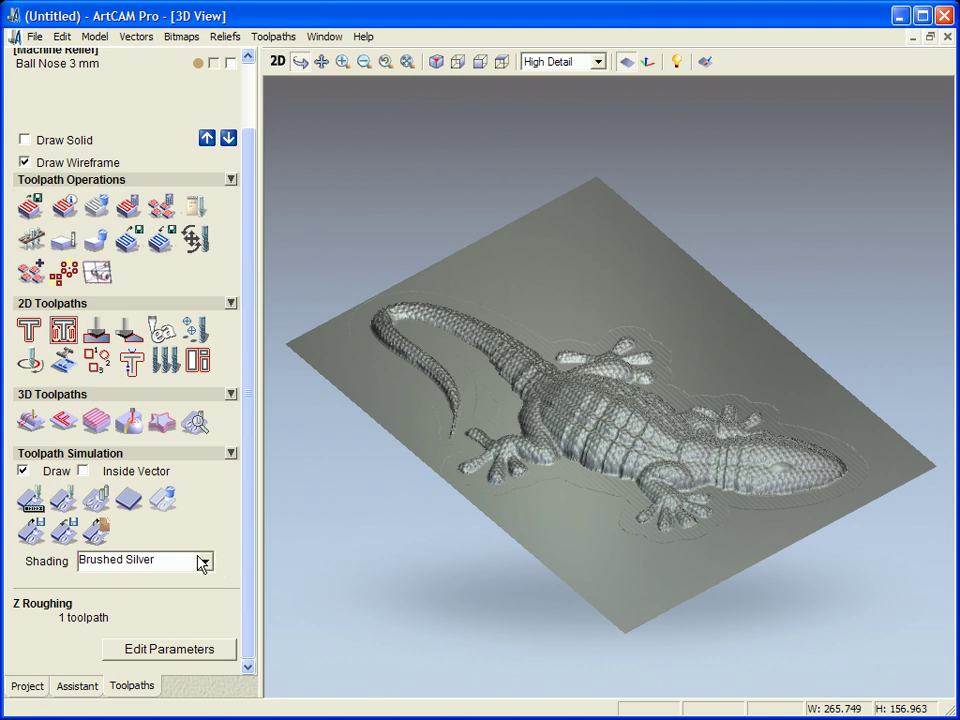
click(204, 560)
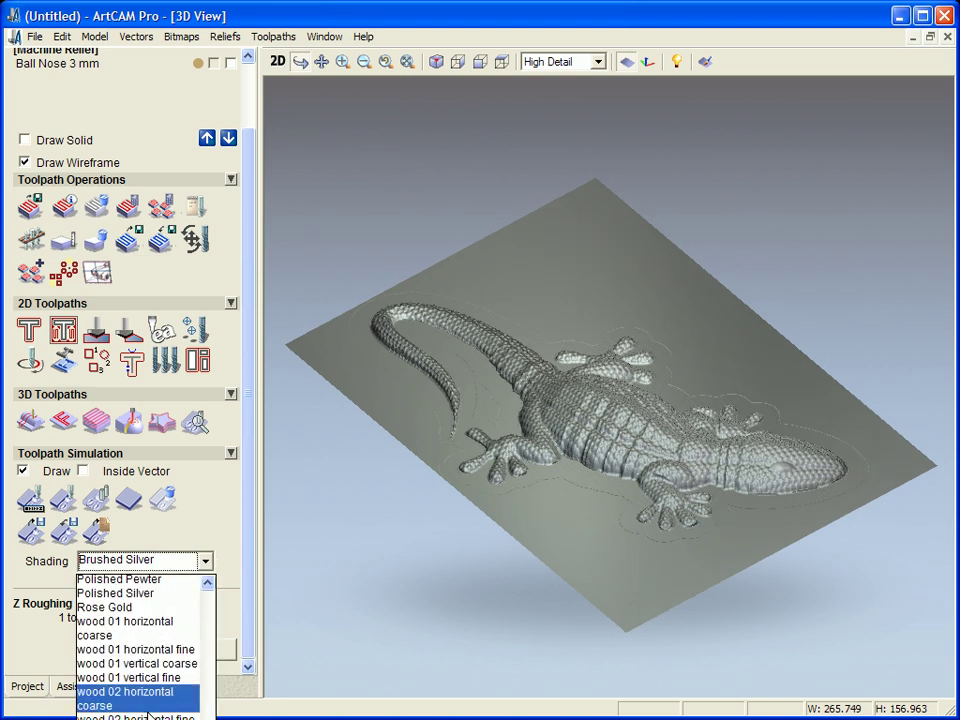
click(130, 620)
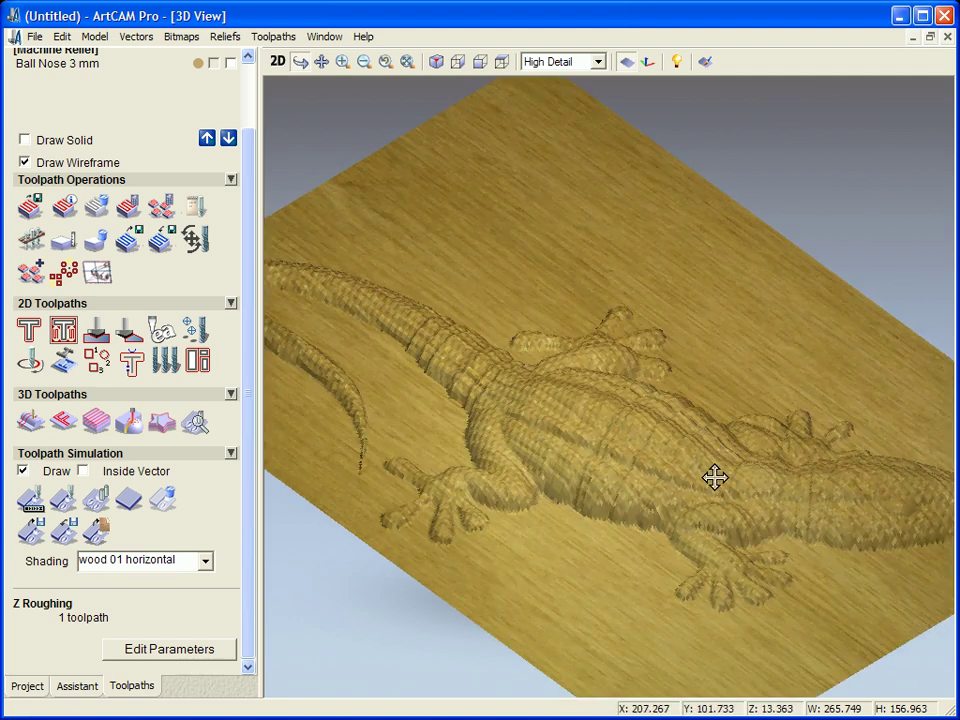
drag(716, 478, 656, 590)
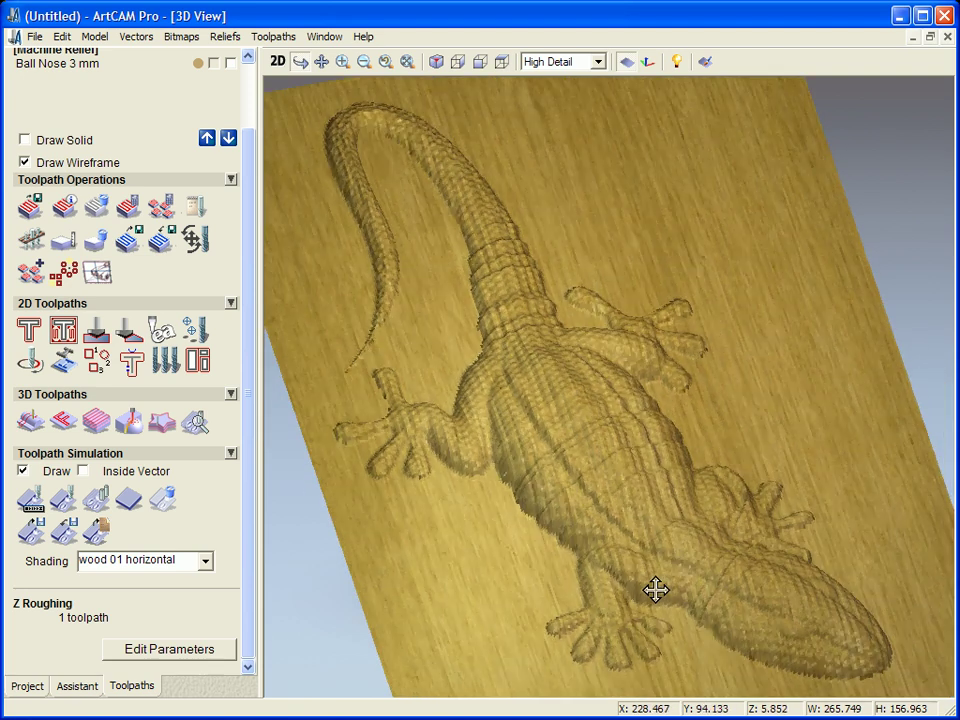
drag(656, 590, 350, 604)
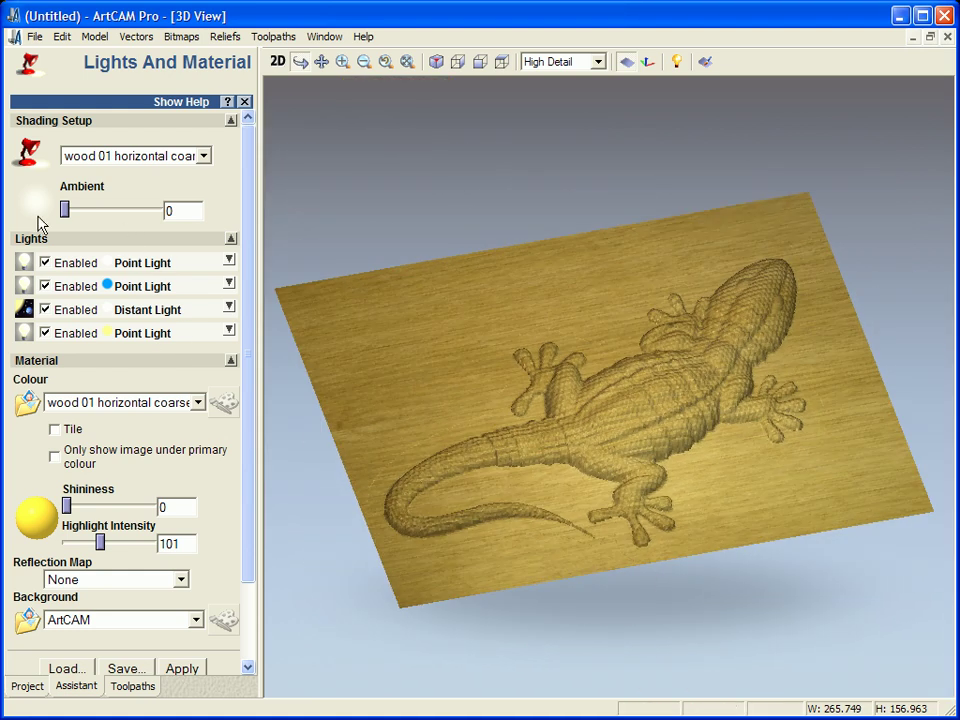
- Raise the ambient light to 40 and switch off the first point light
drag(64, 208, 100, 208)
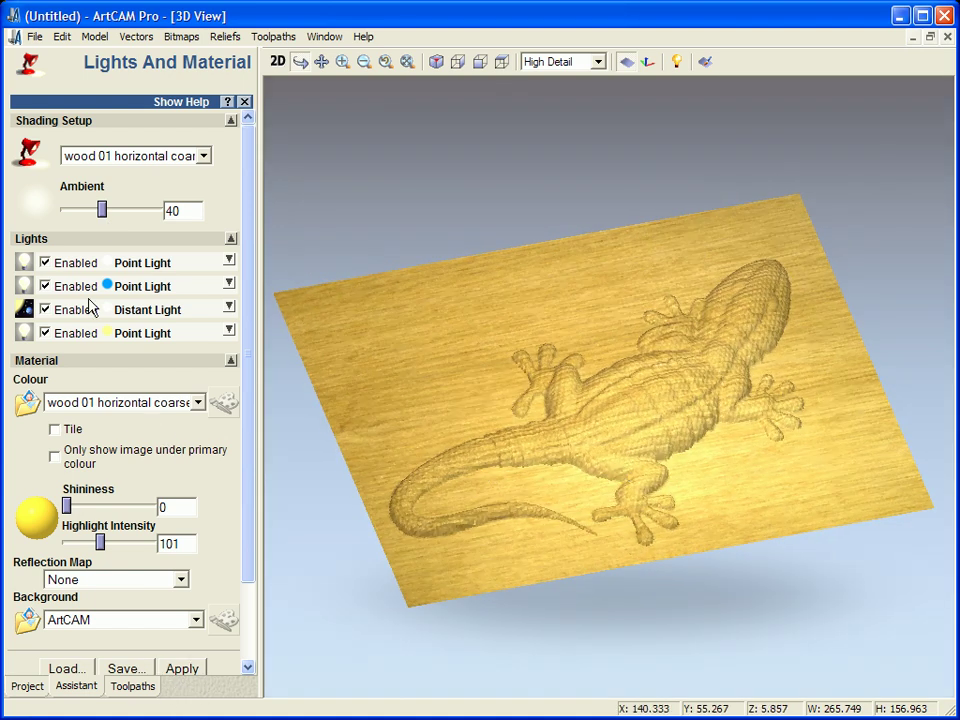
click(44, 262)
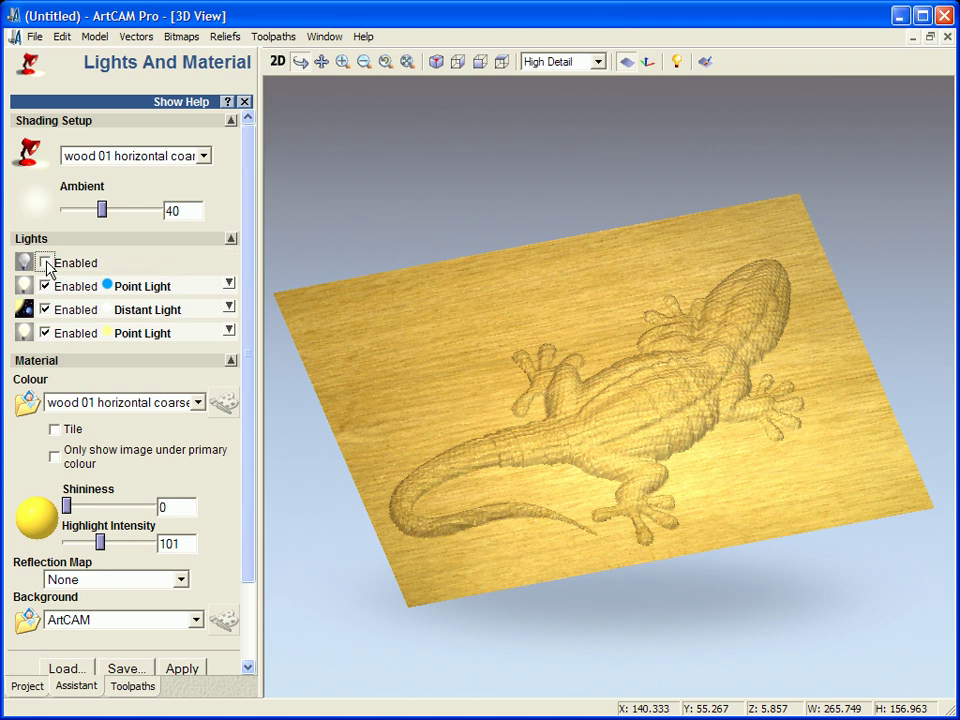
click(44, 262)
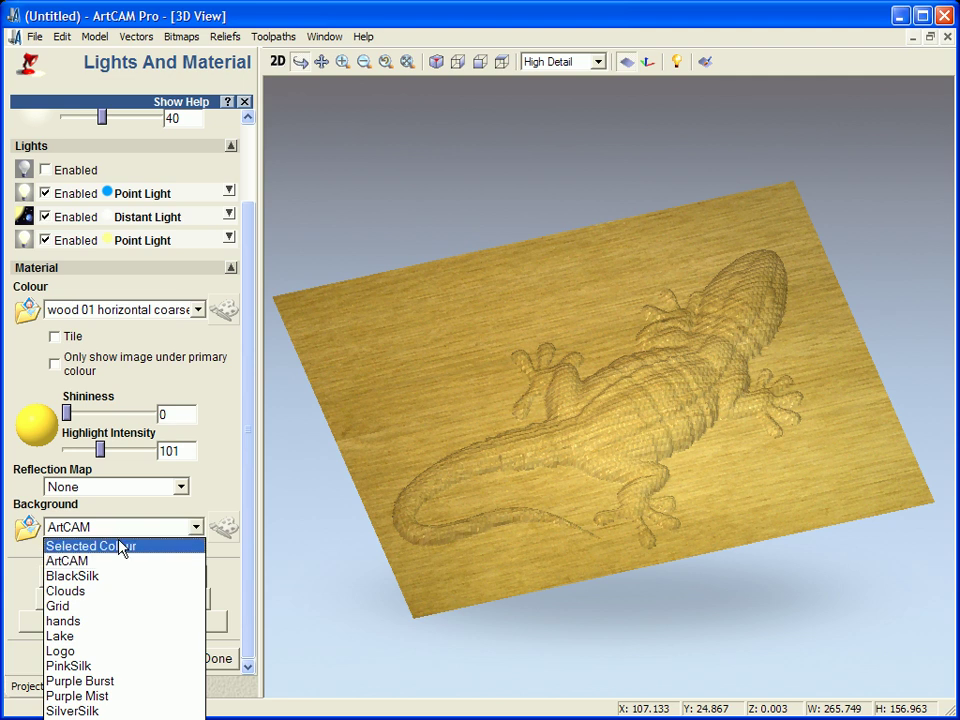
- Try Selected Colour and TexturedBlack backgrounds, ending back on the ArtCAM background
click(92, 544)
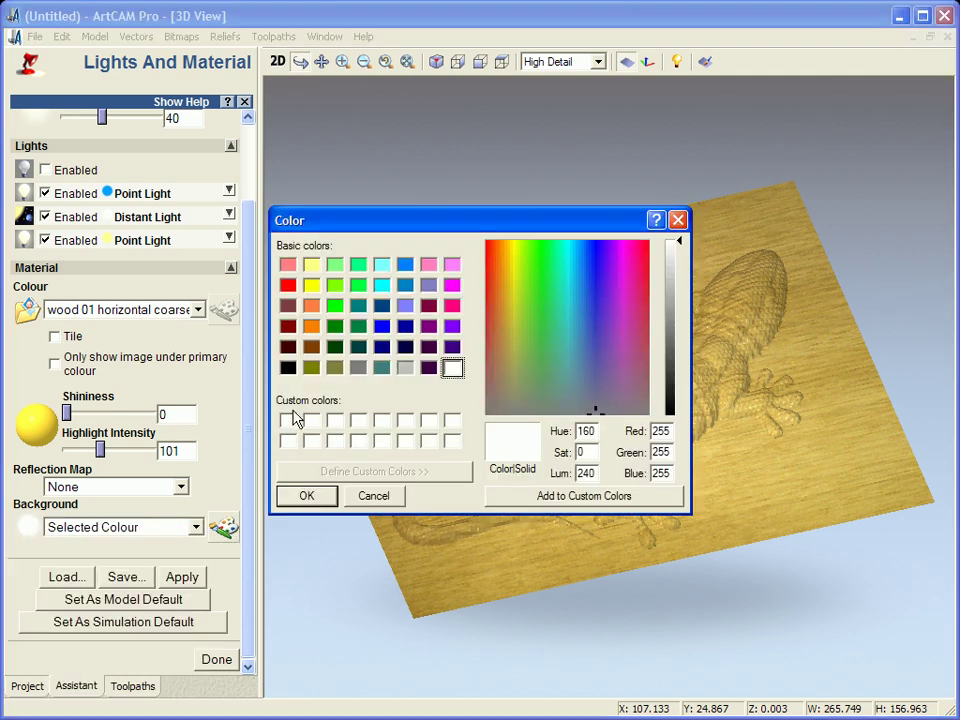
click(306, 496)
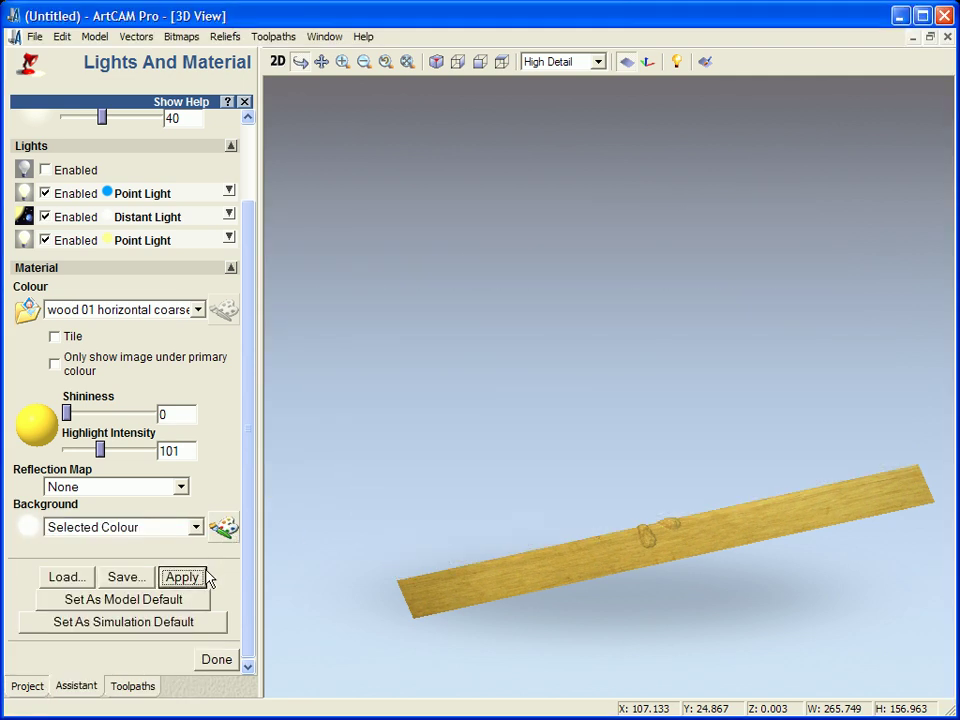
click(182, 576)
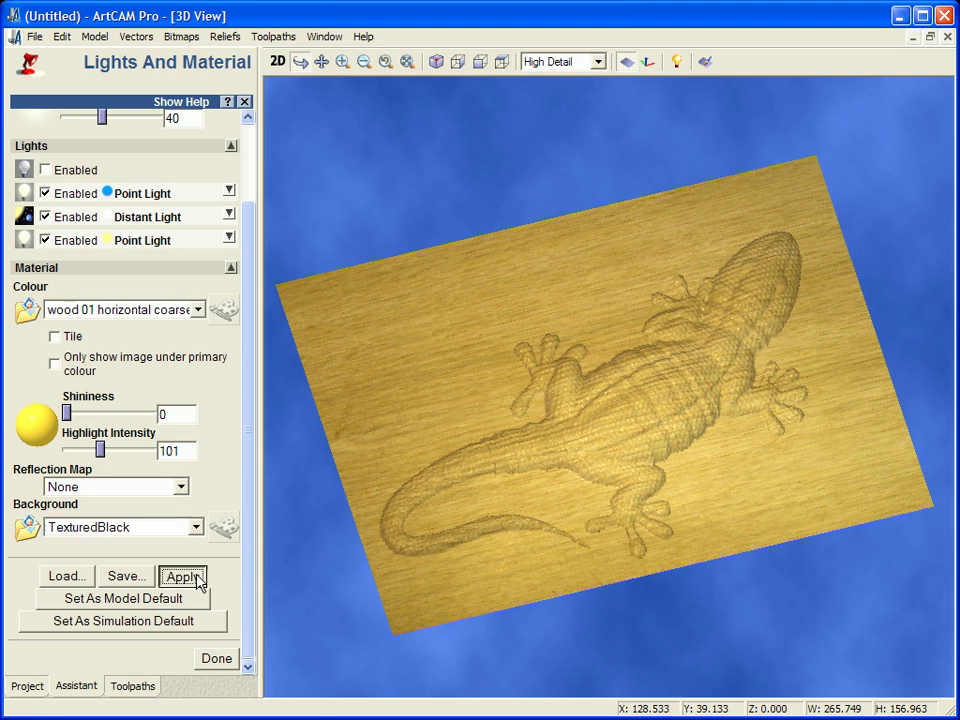
click(182, 576)
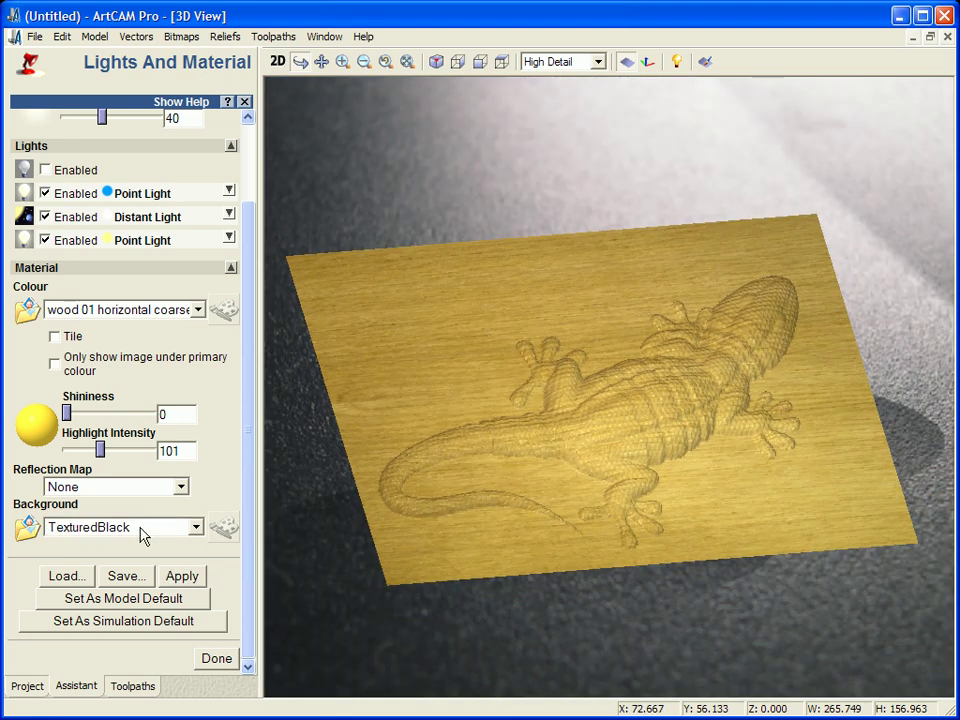
click(180, 576)
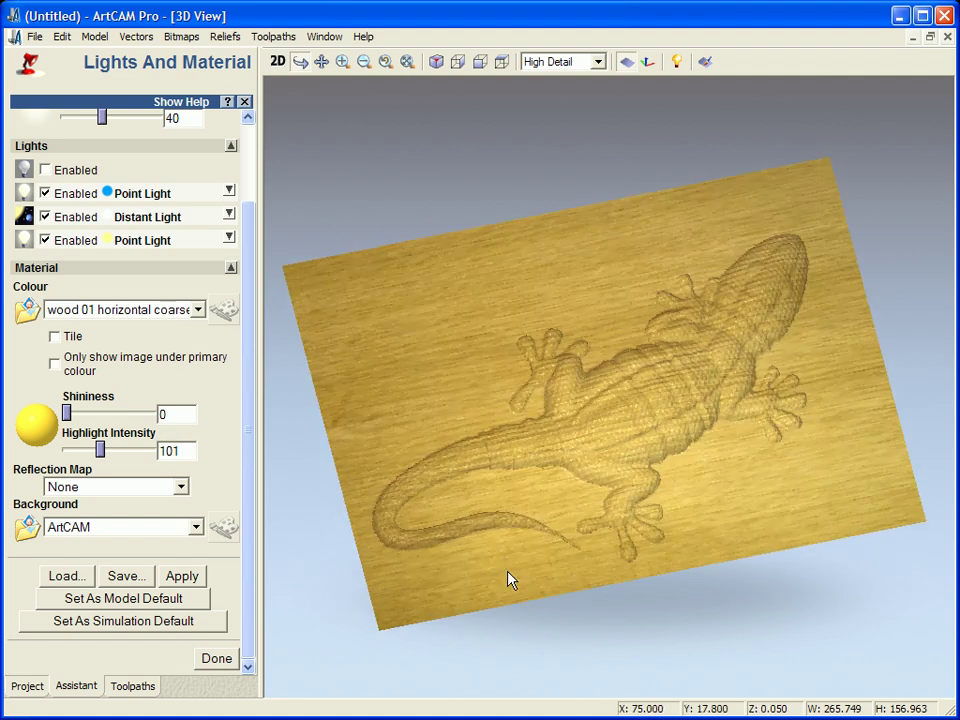
mouse_move(448, 424)
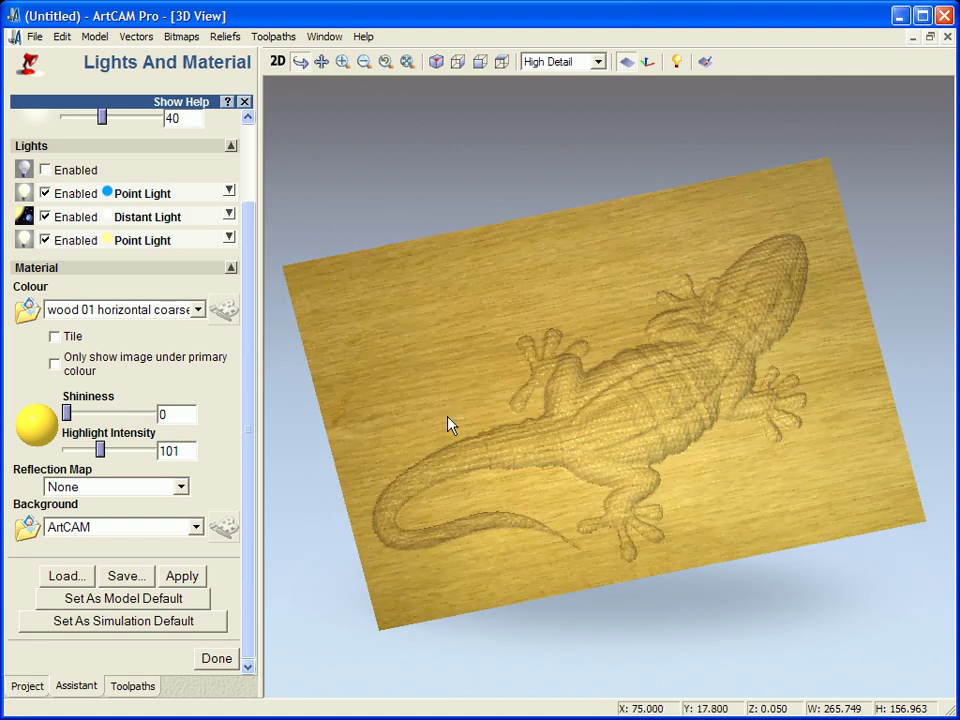
- Start Save 3D View Image from the Window menu and list the available image file types
click(324, 36)
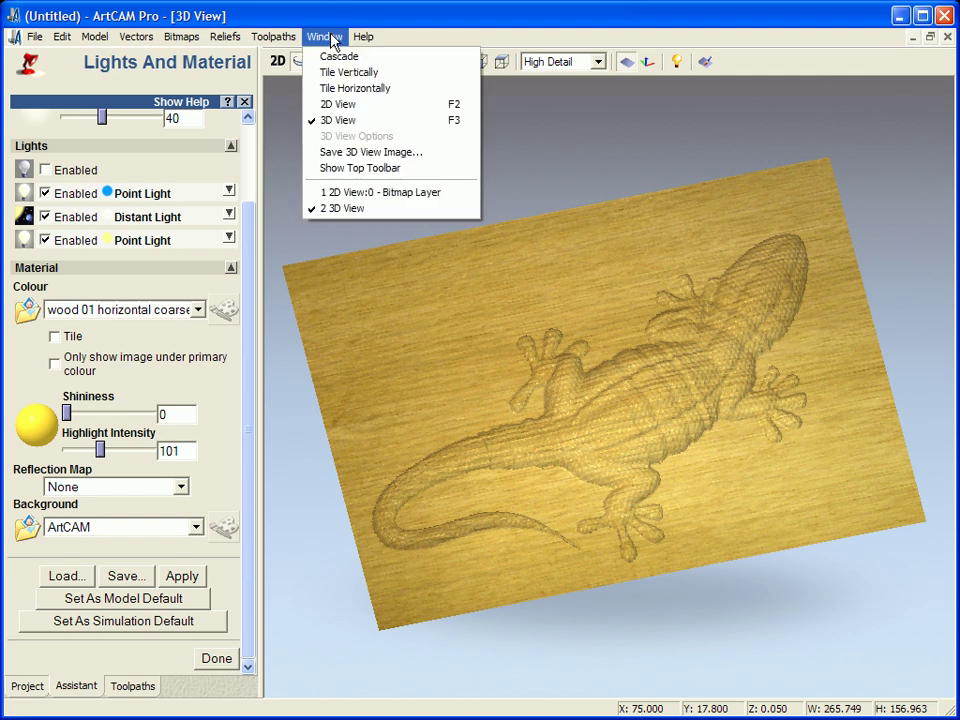
click(370, 152)
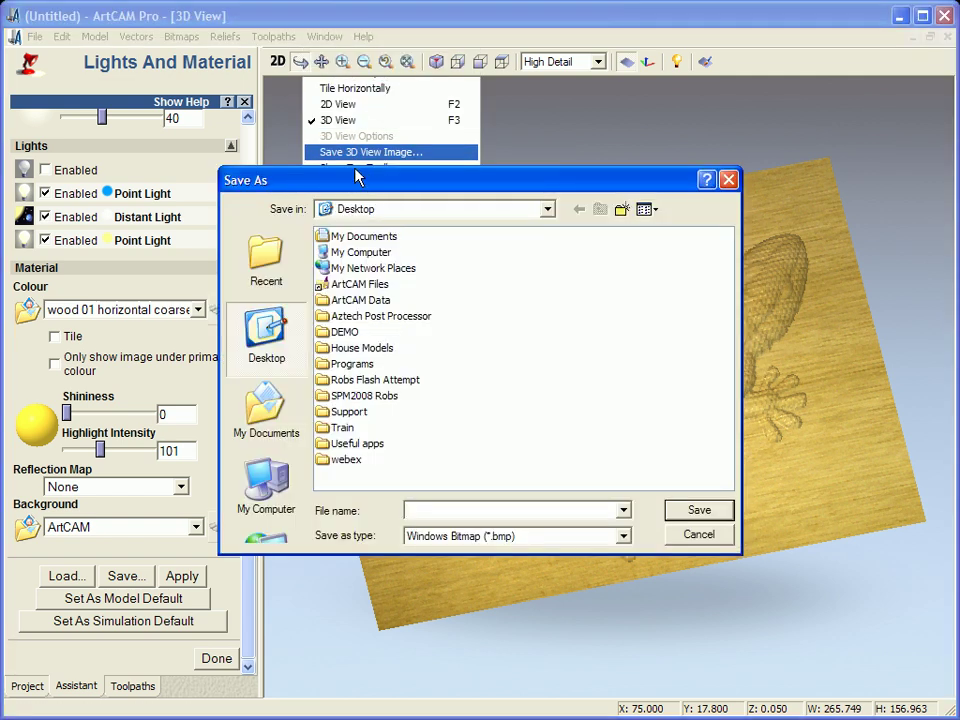
click(620, 536)
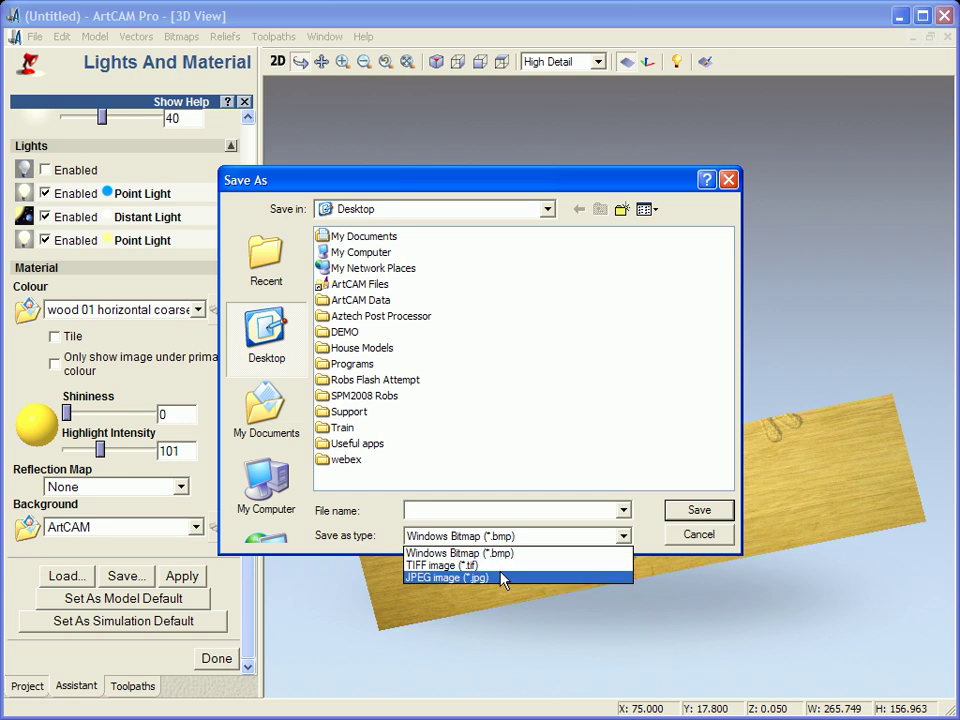